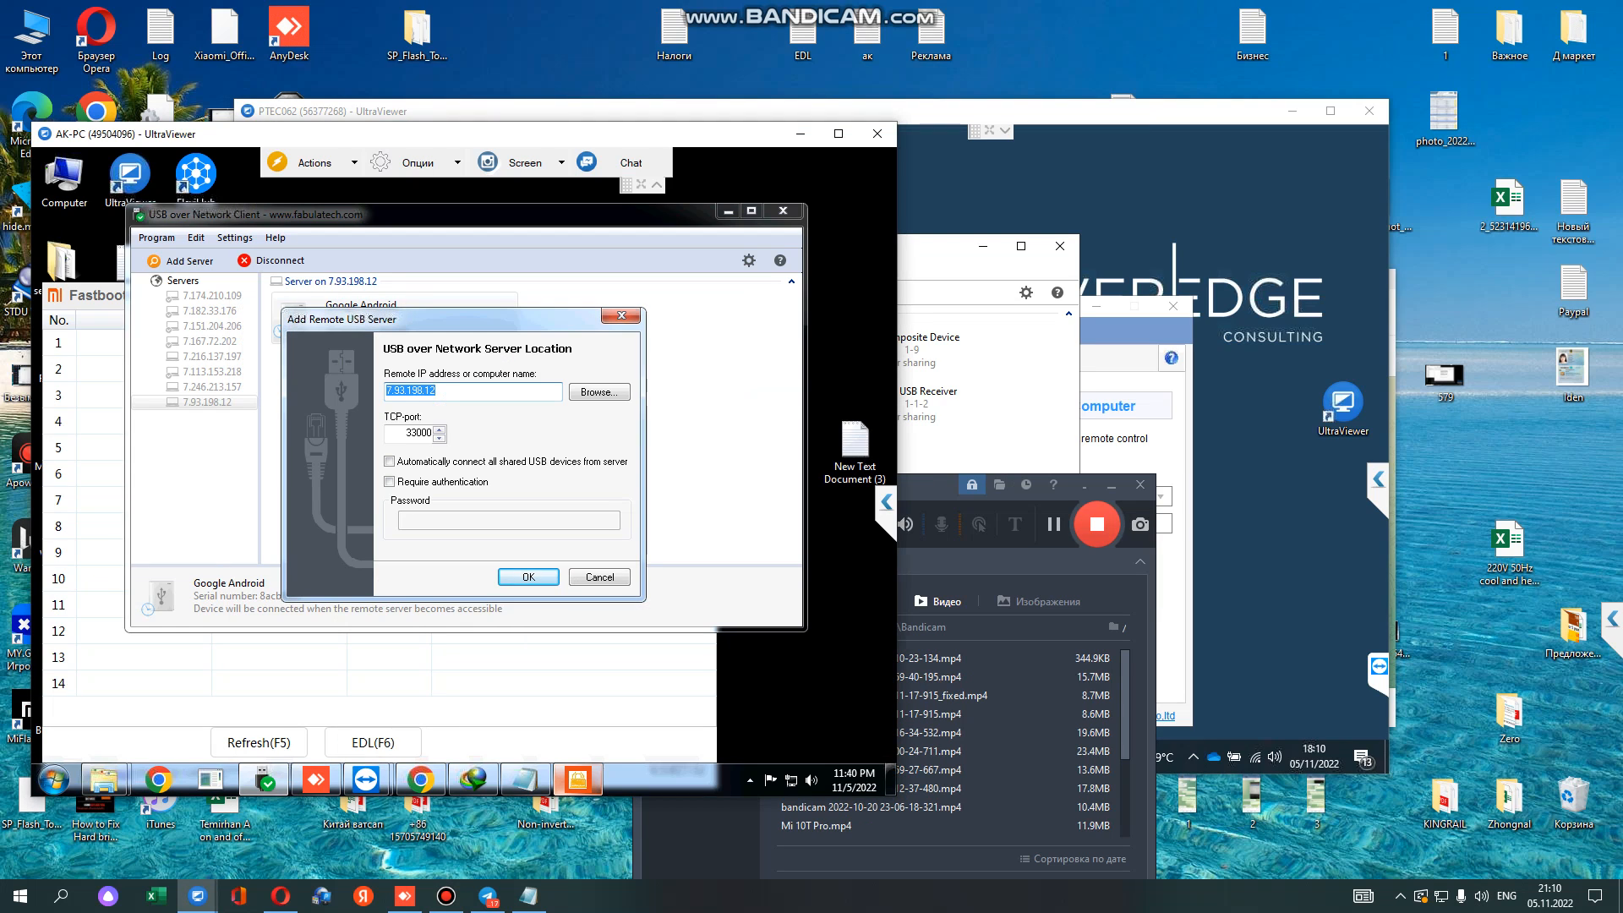
Confirm the new remote USB server 7.205.142.133 on port 33000 and switch to the remote PC's window
click(527, 576)
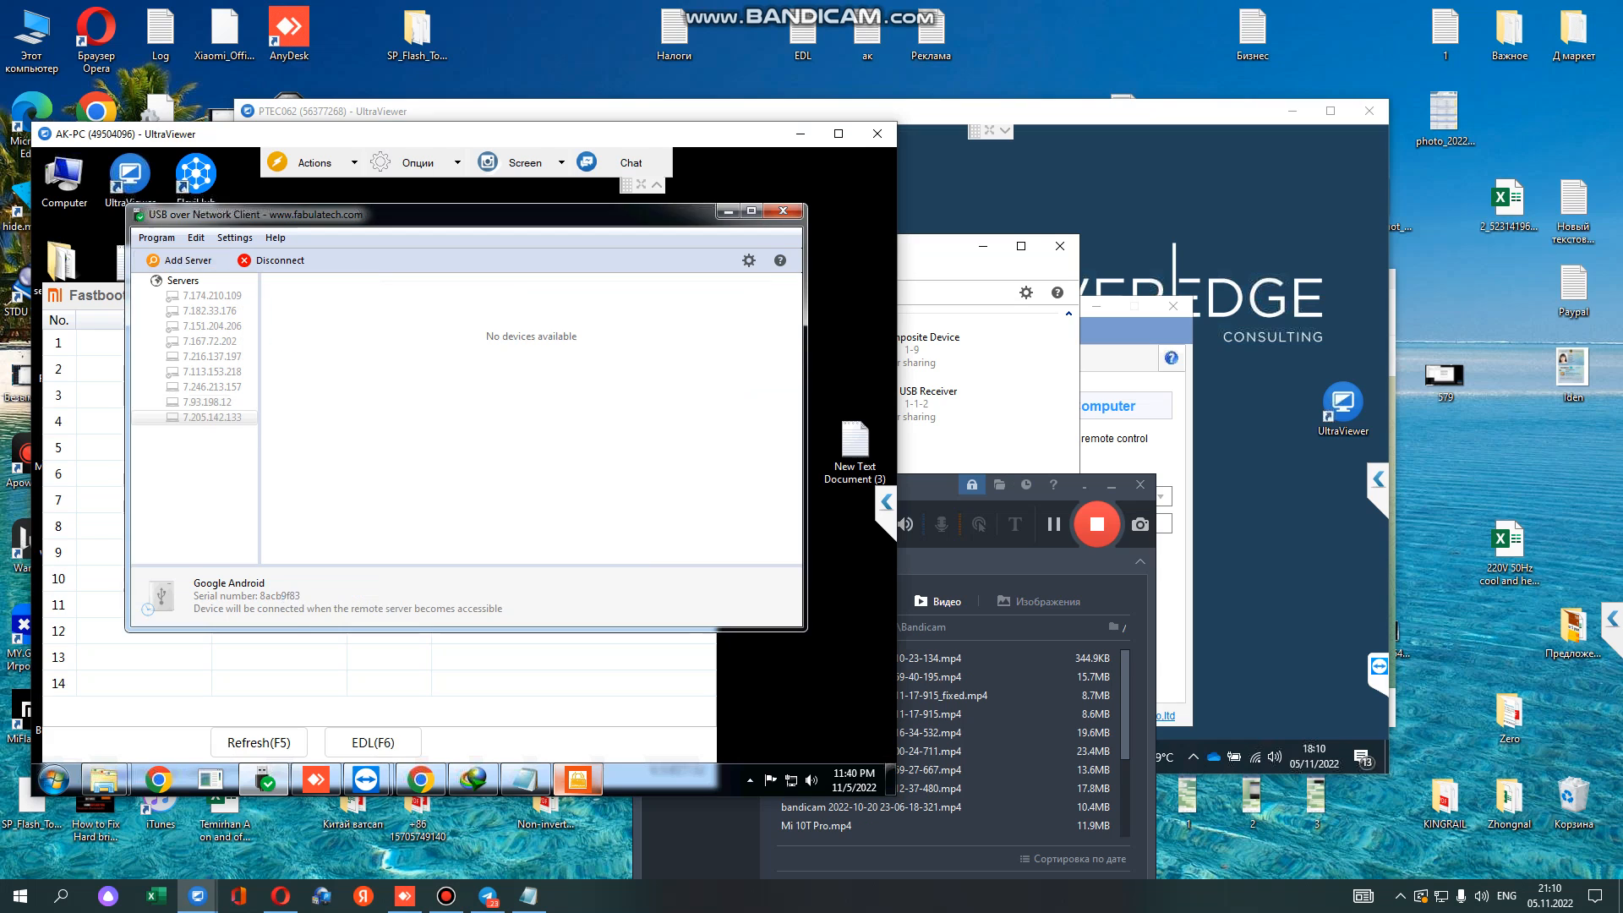
click(212, 416)
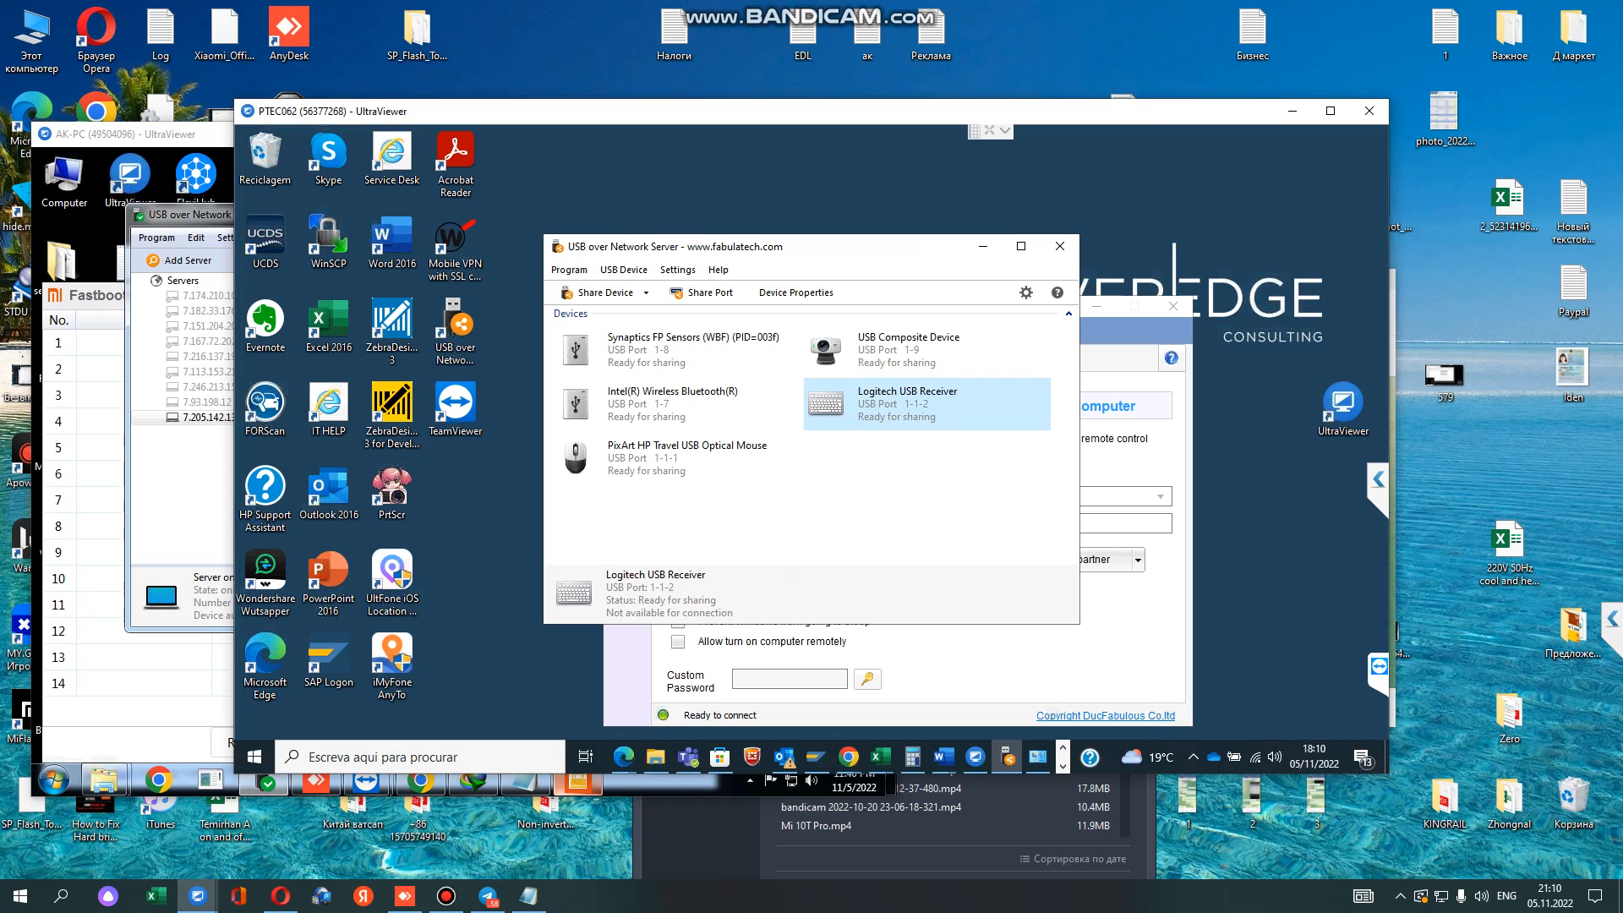
mouse_move(622, 756)
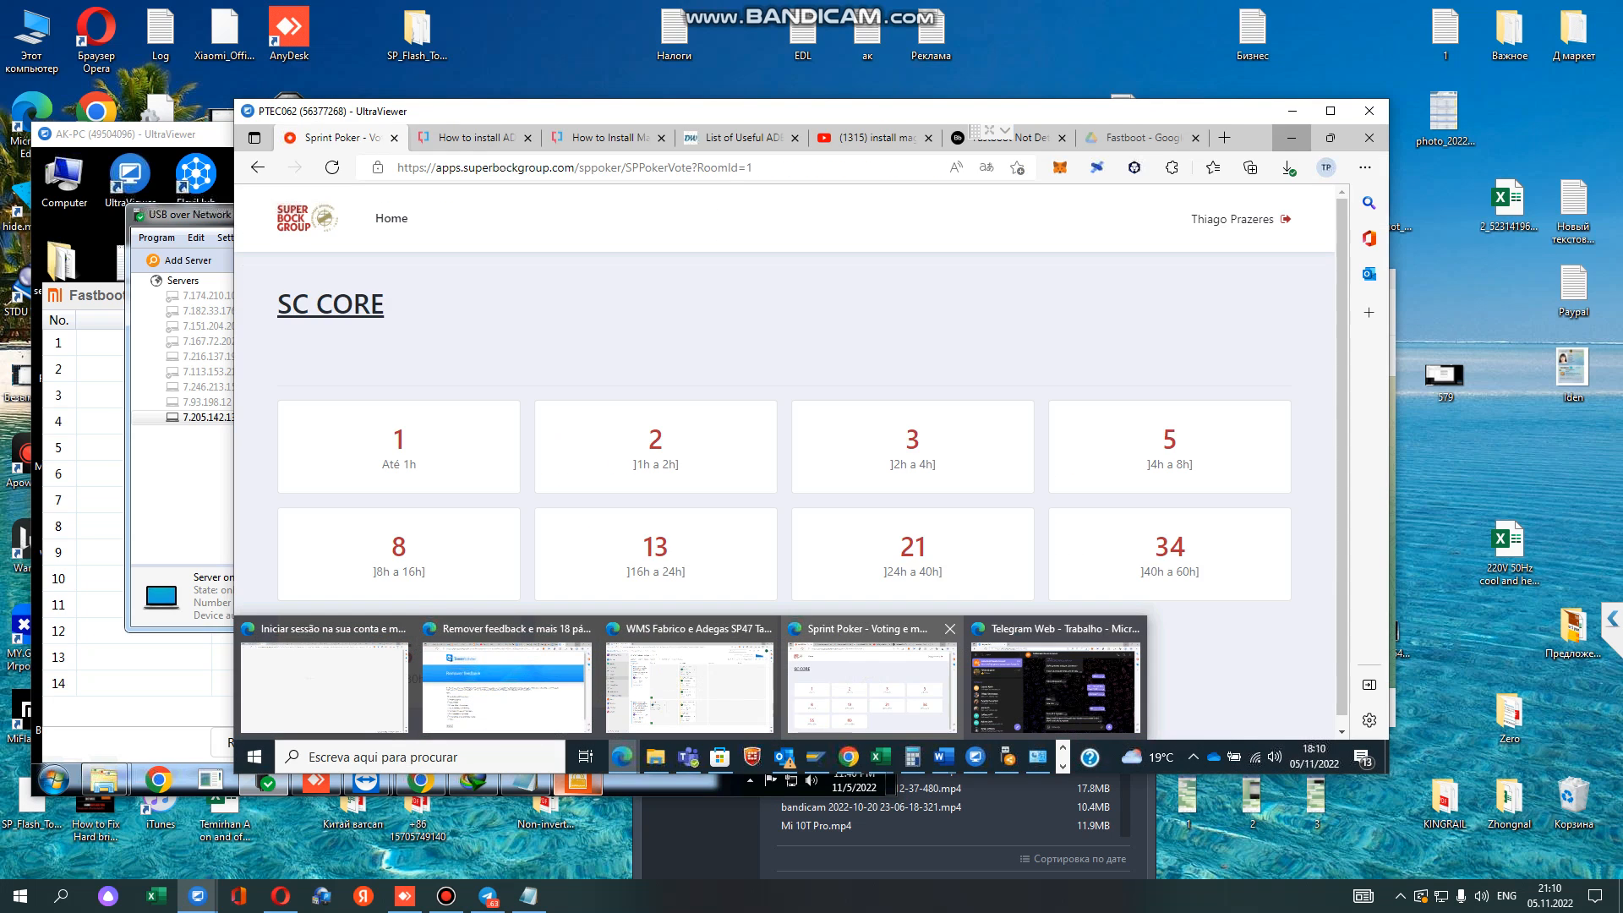
click(1055, 686)
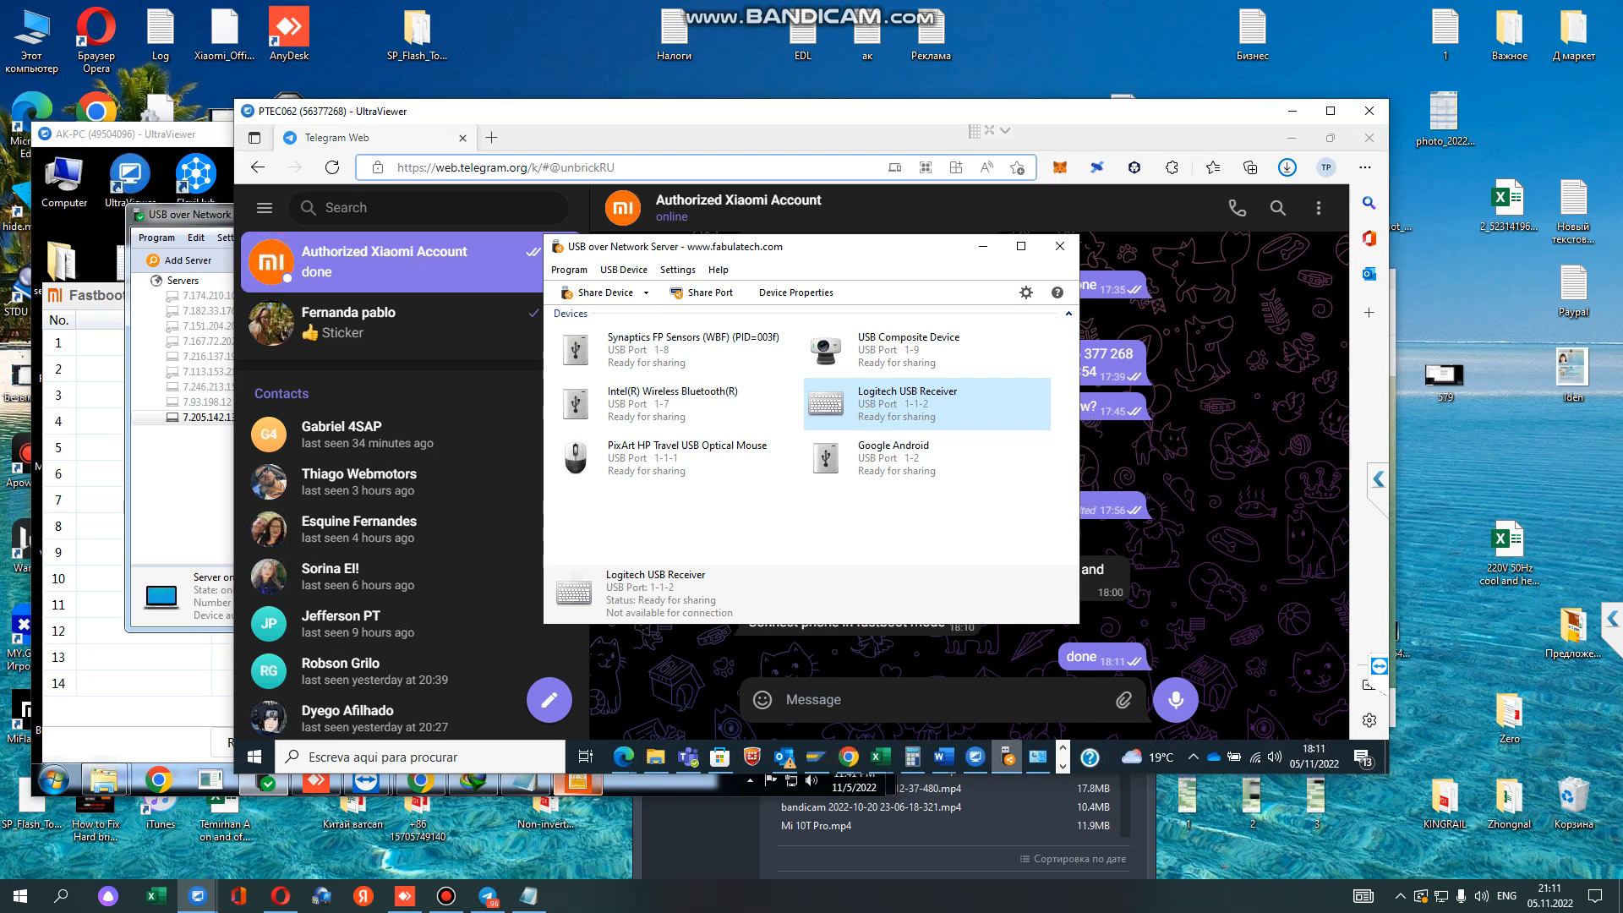
Share the Google Android device from the server and connect to it in the client
right_click(893, 456)
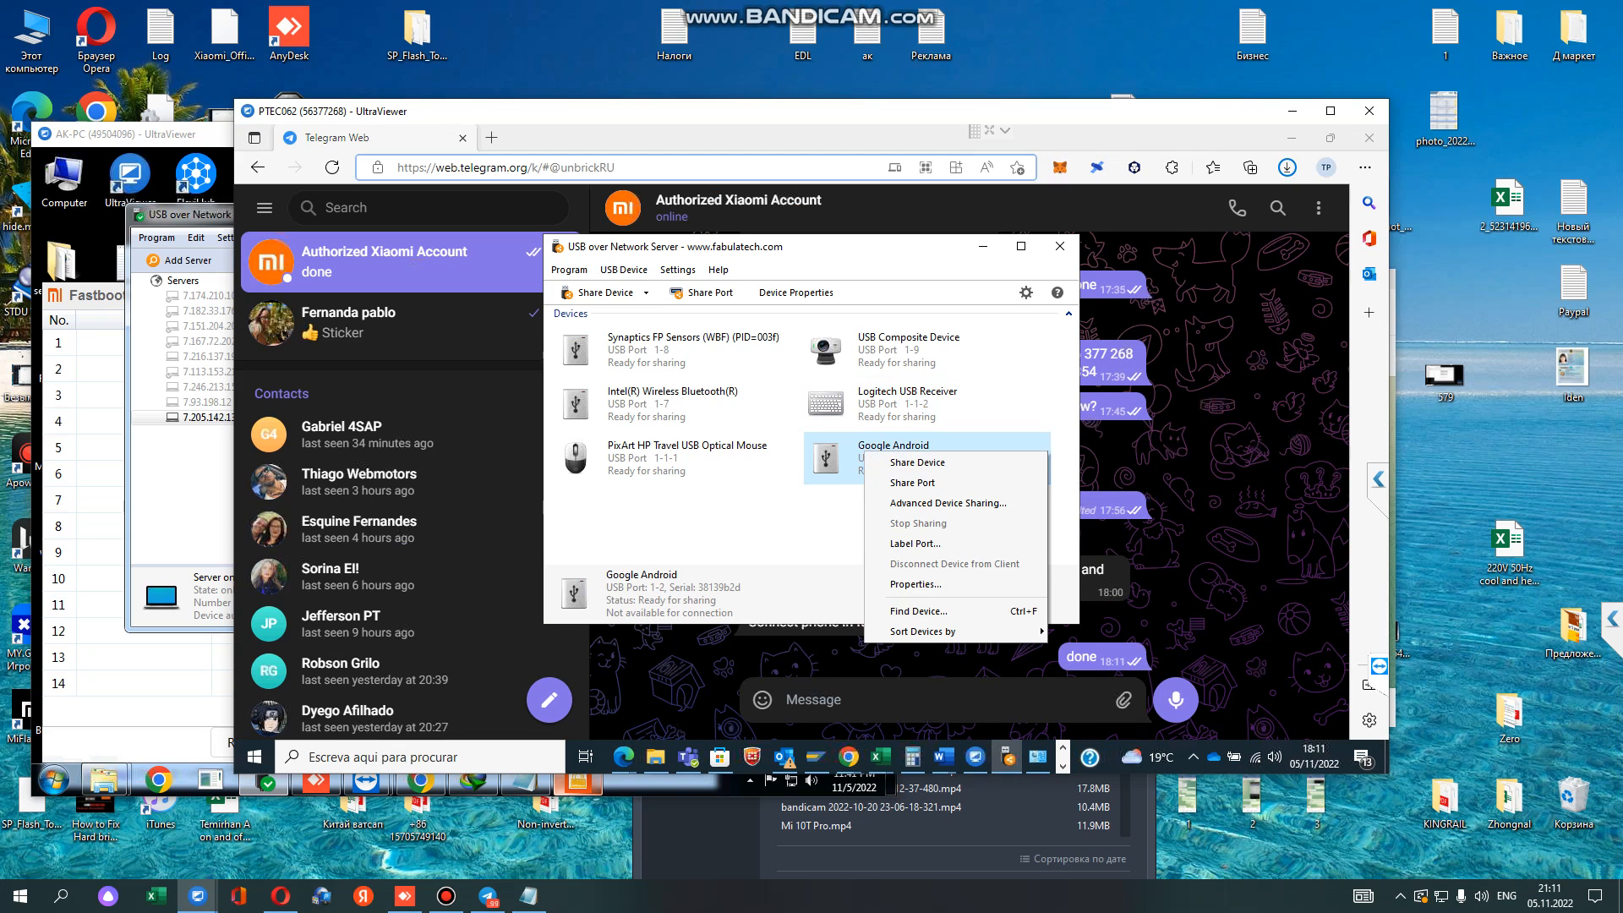
click(916, 461)
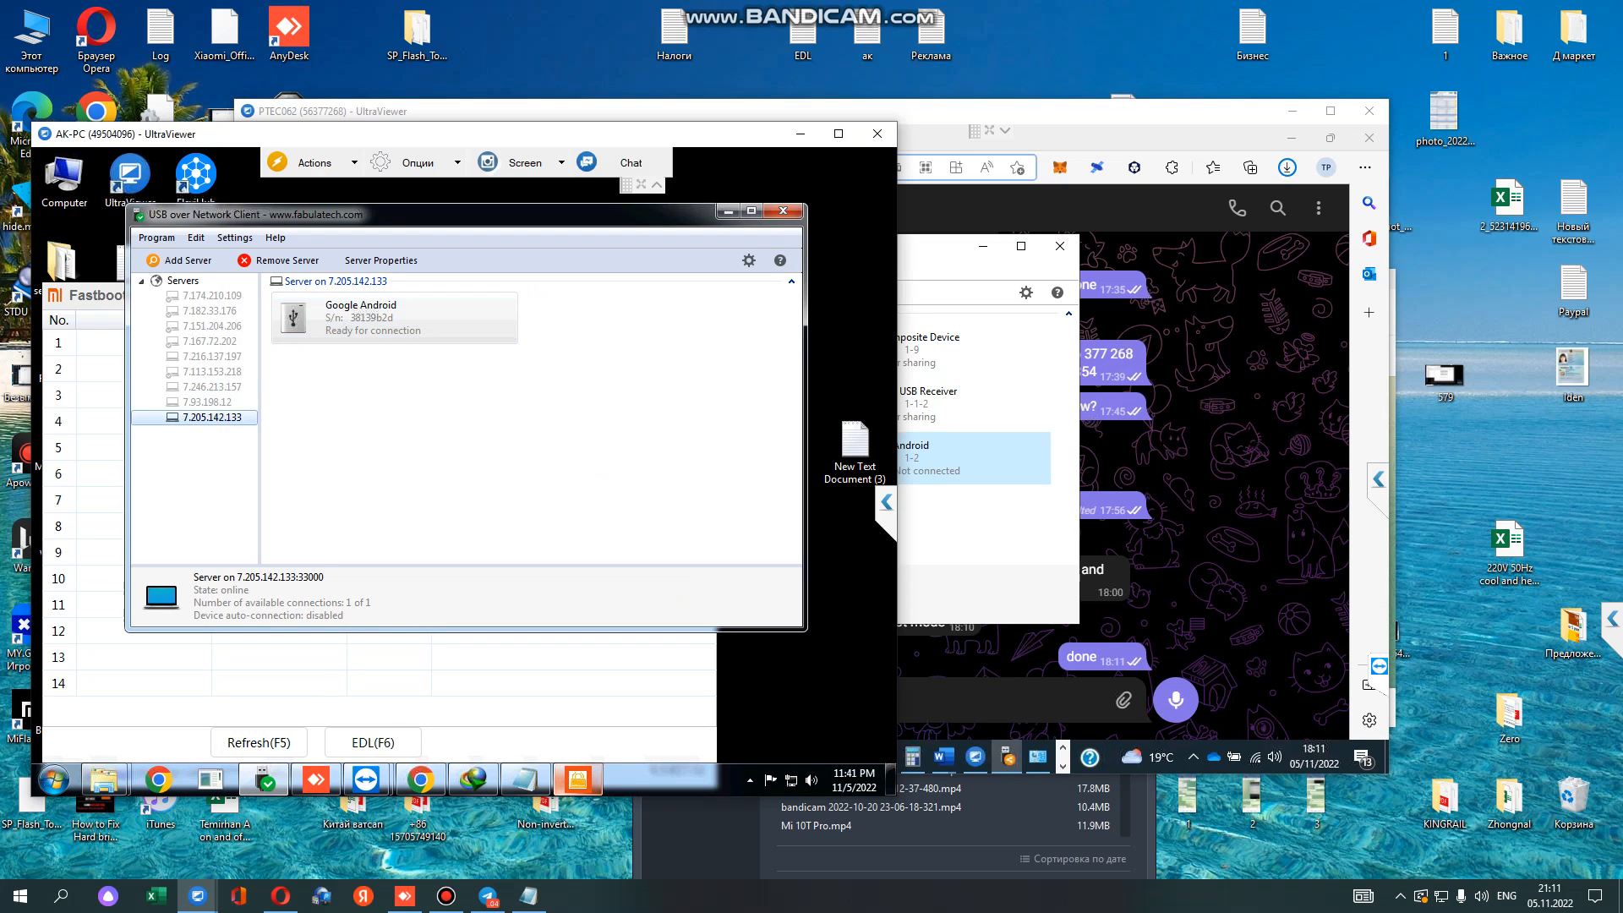
click(392, 318)
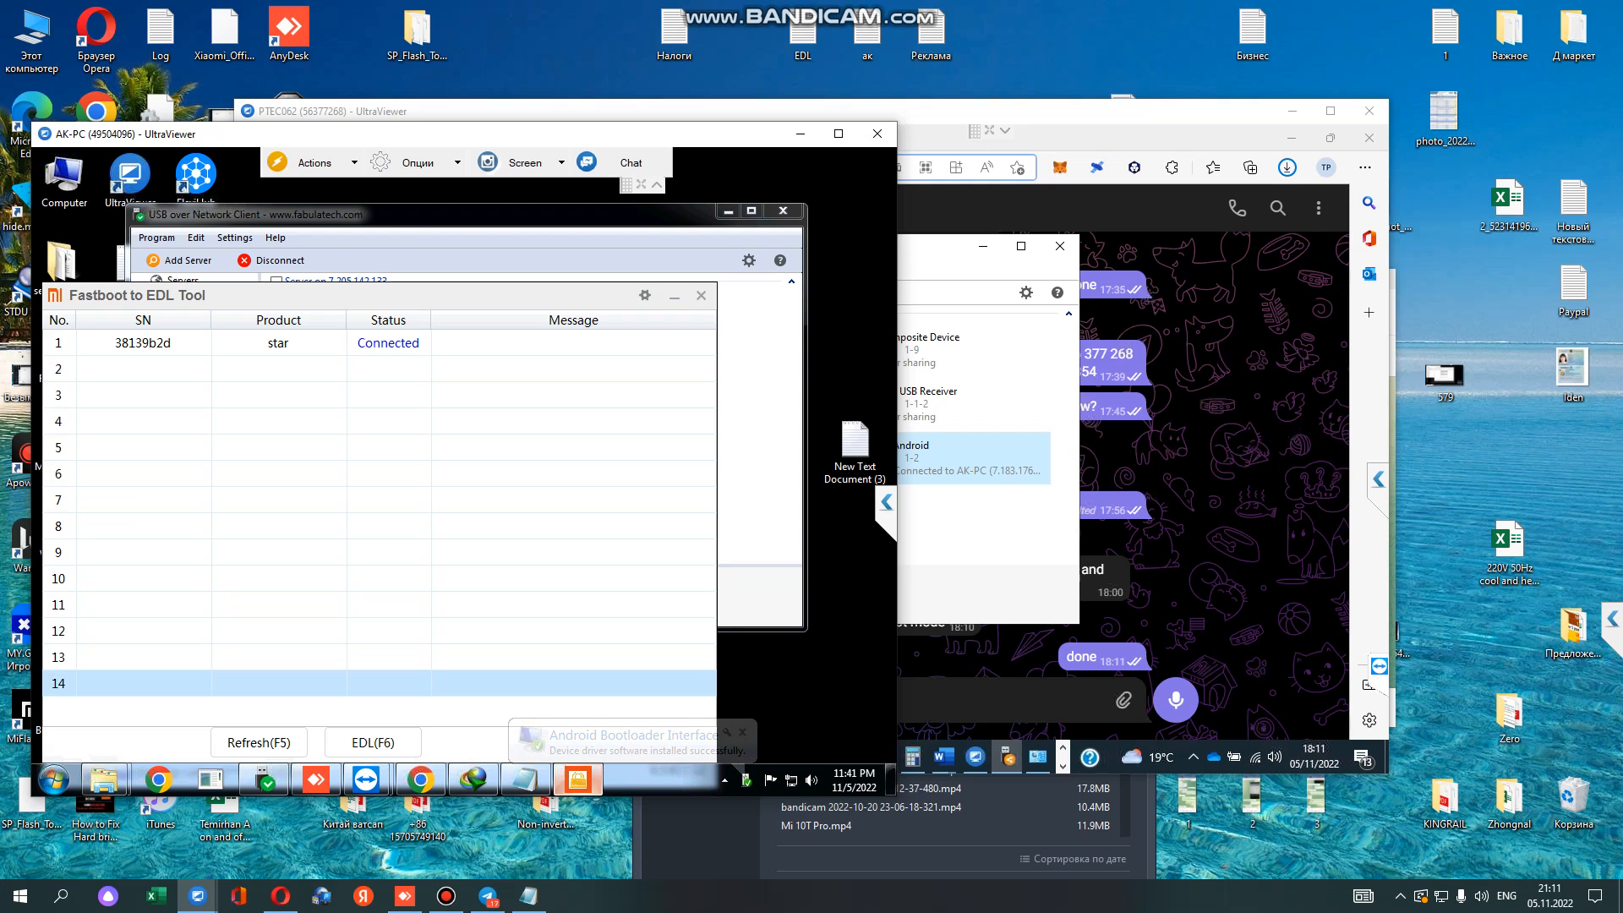
Reboot the star phone into EDL via EDL(F6) and stop sharing the unplugged Google Android entry
click(742, 732)
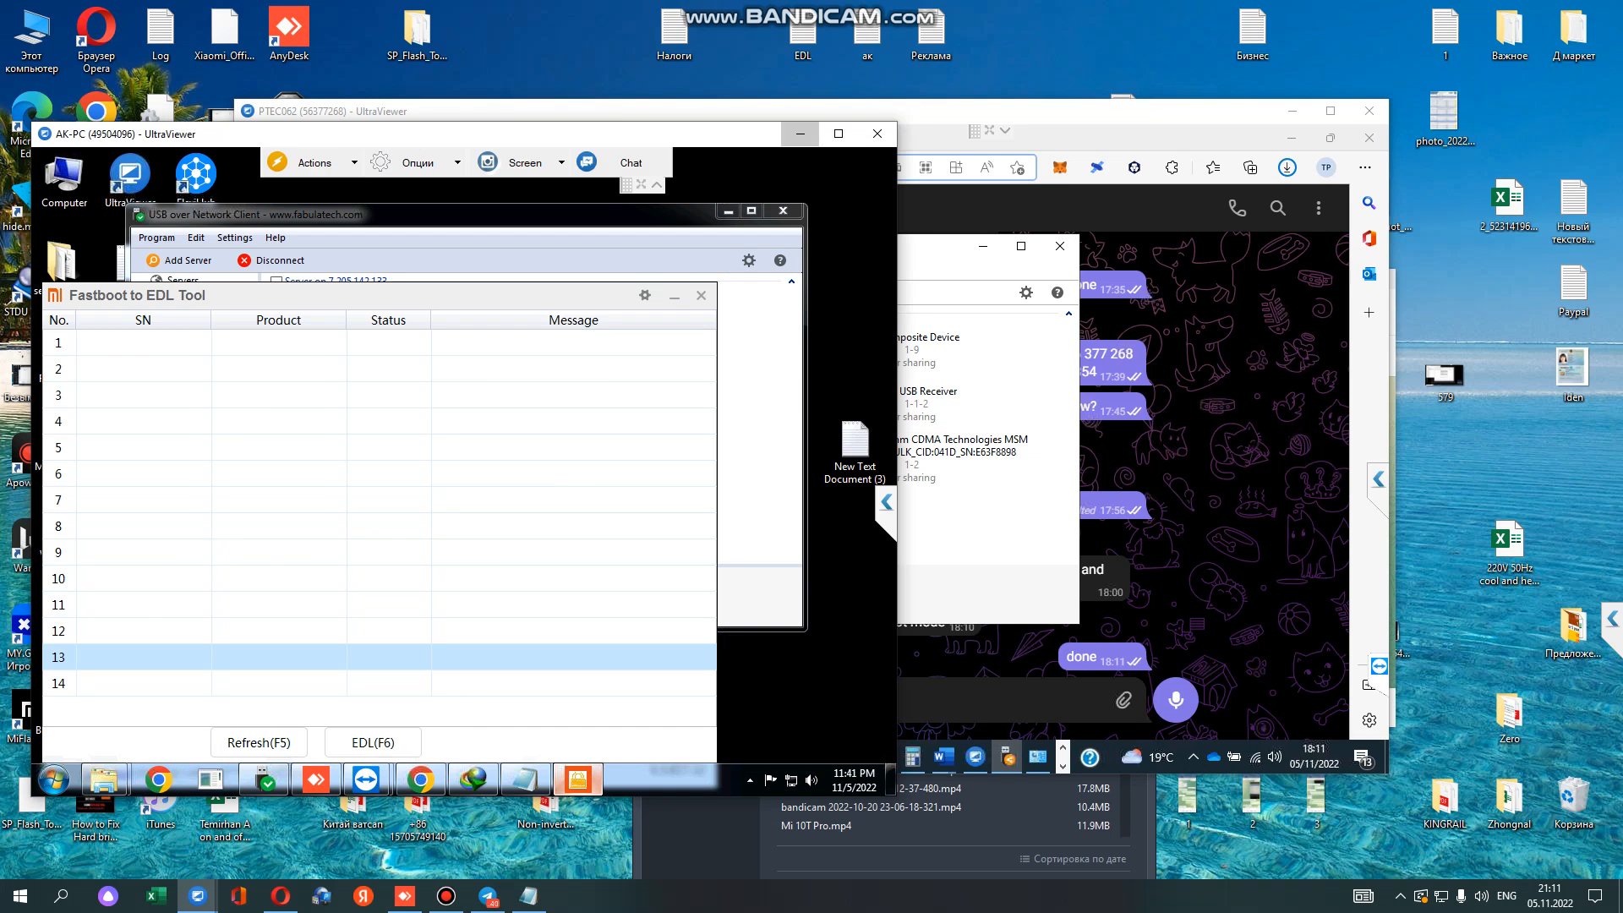
right_click(687, 504)
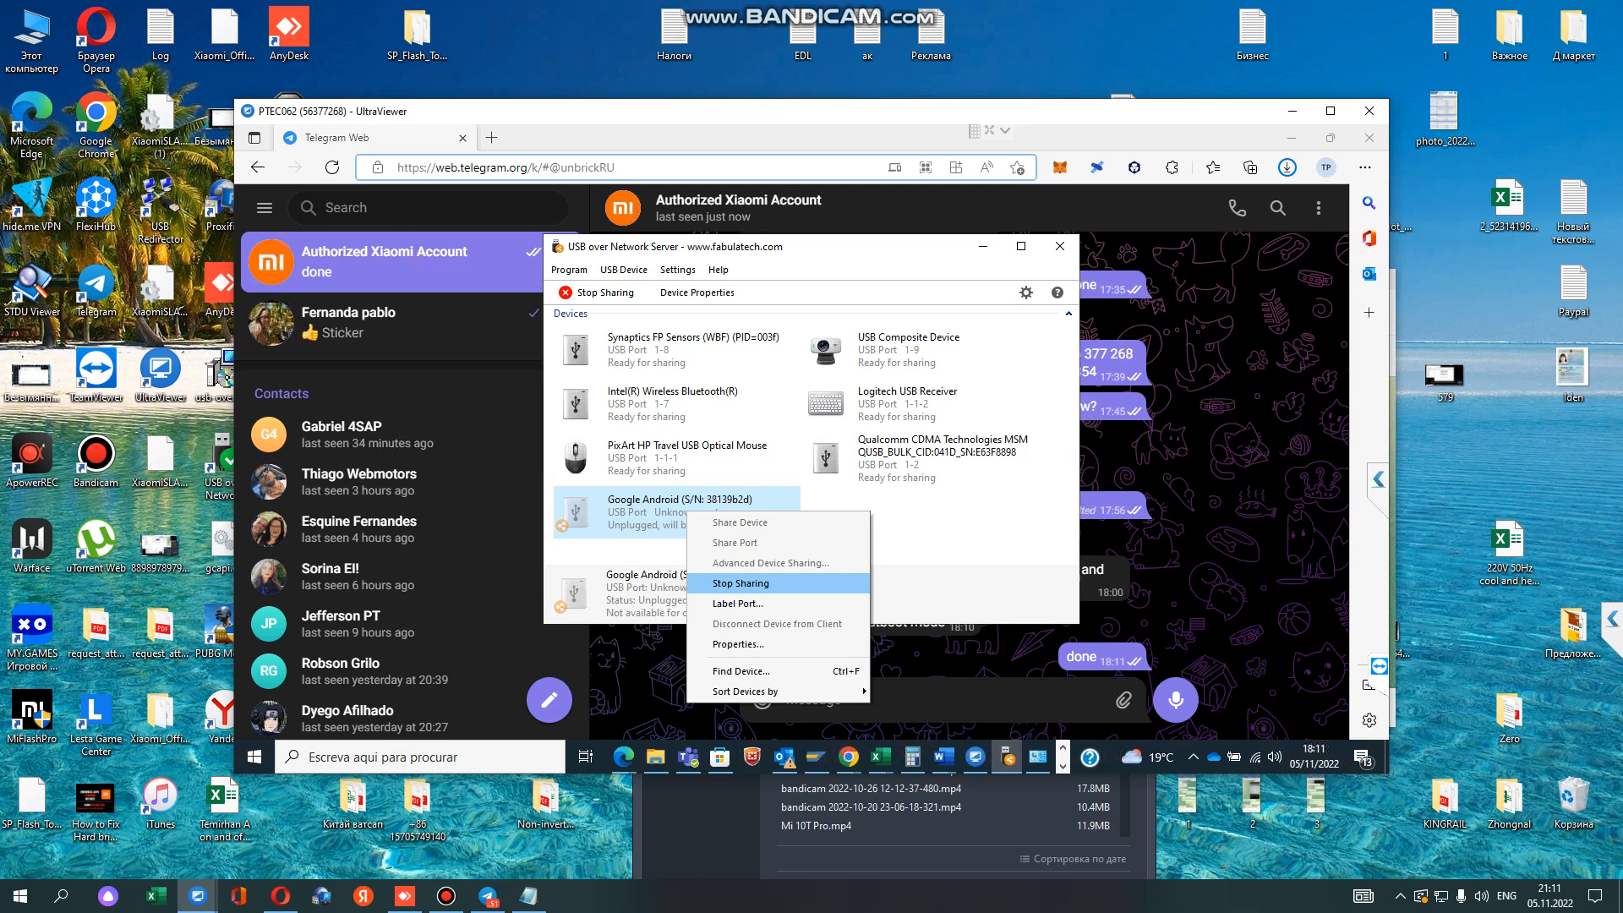
click(741, 583)
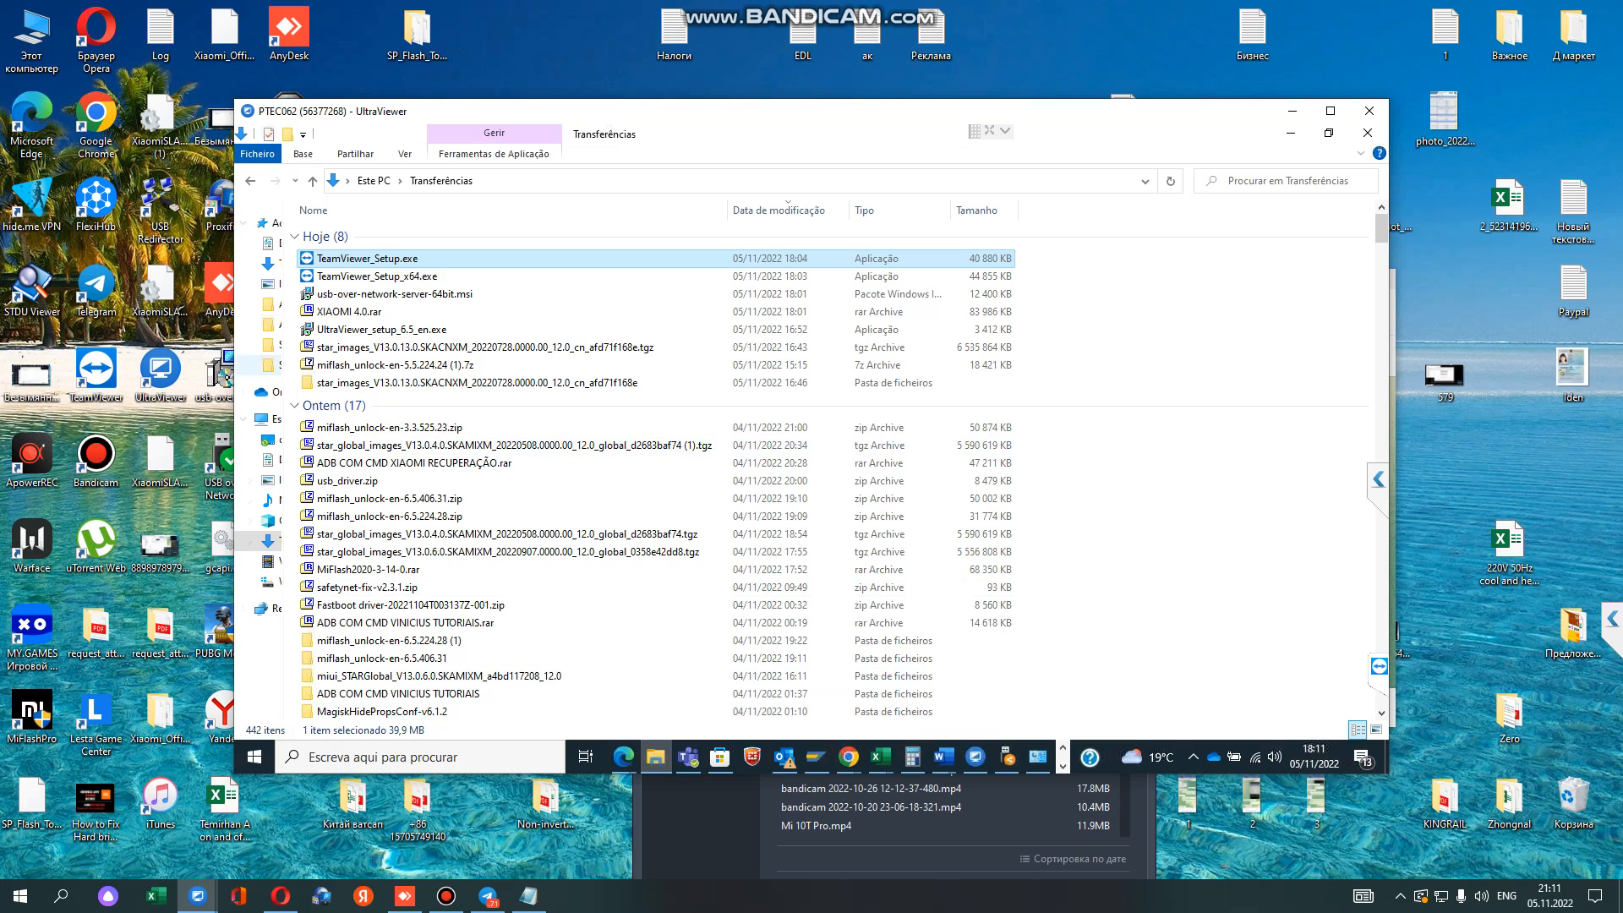
right_click(262, 419)
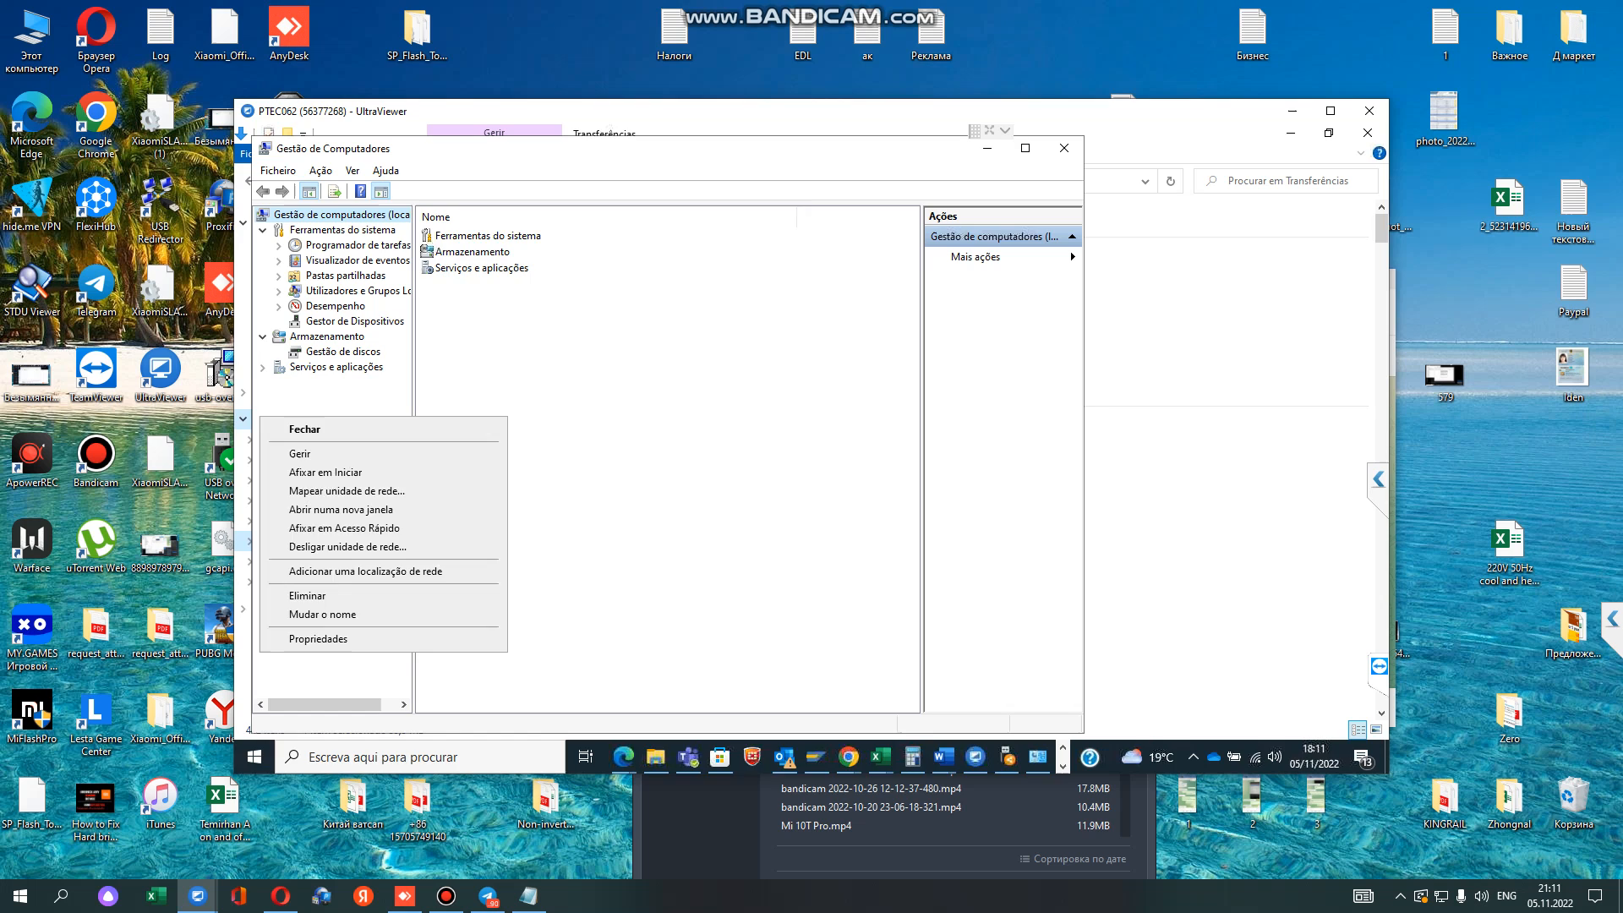
click(355, 321)
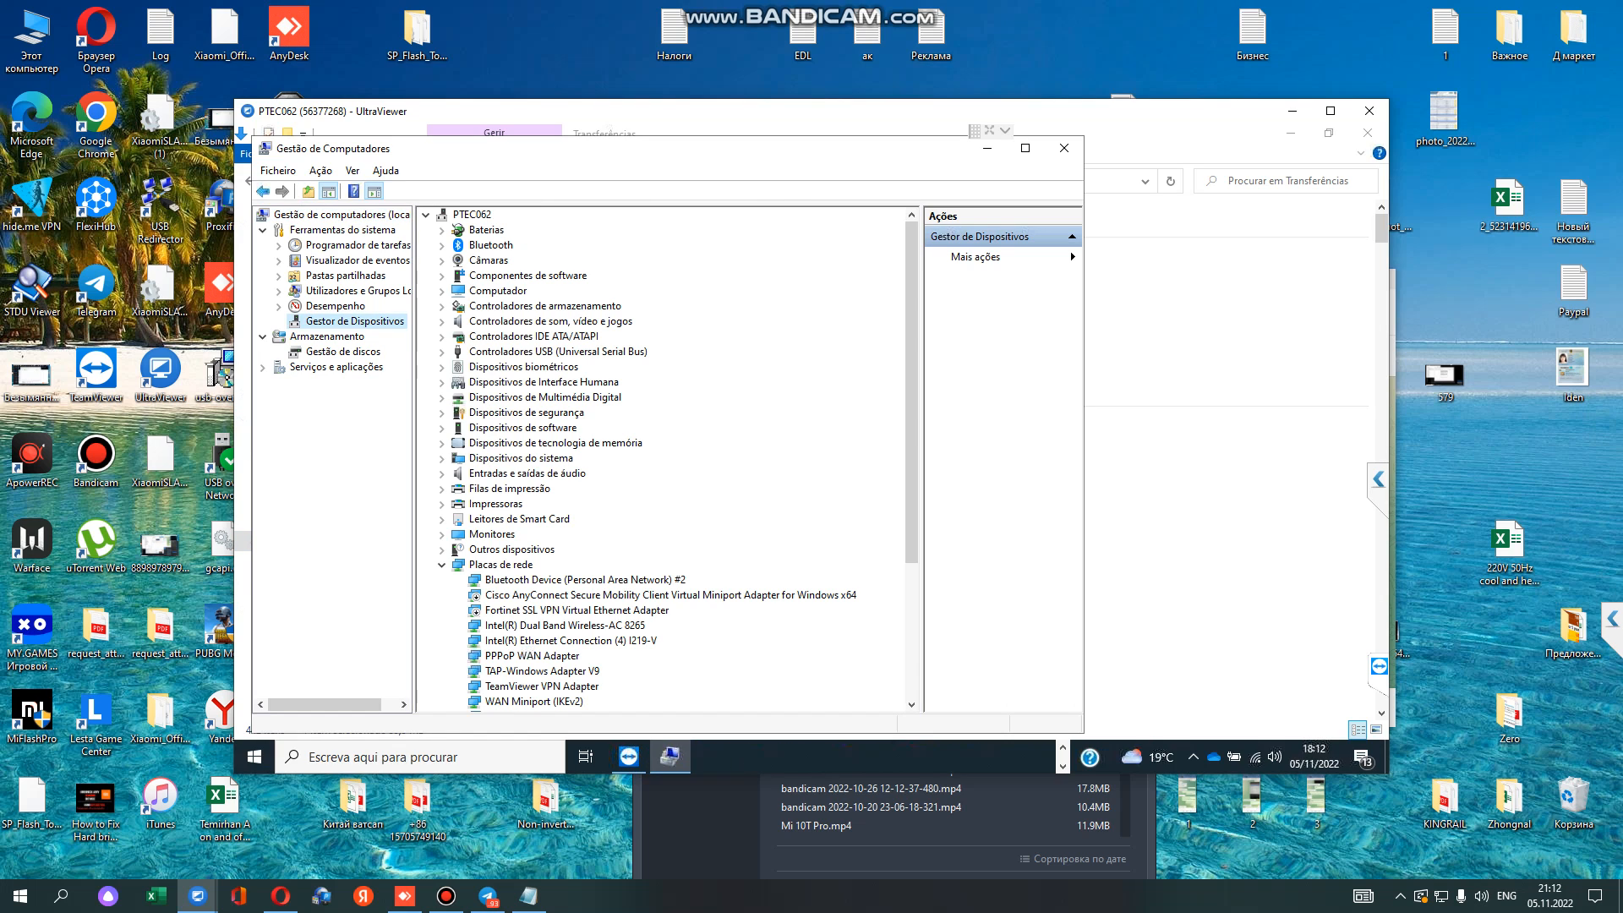
click(441, 565)
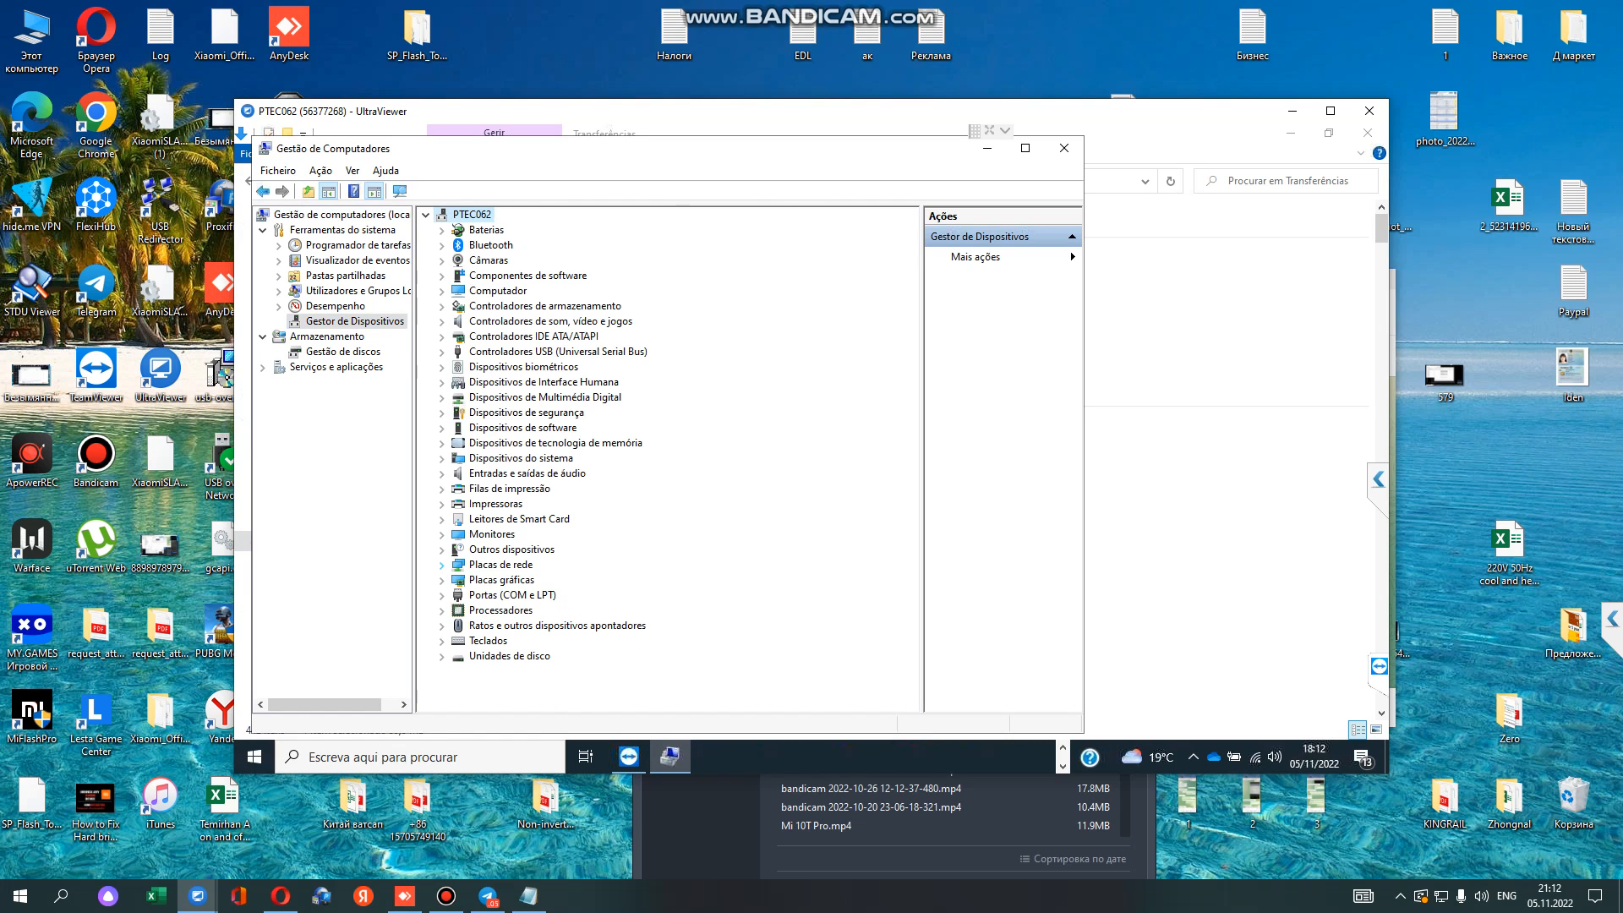
click(443, 595)
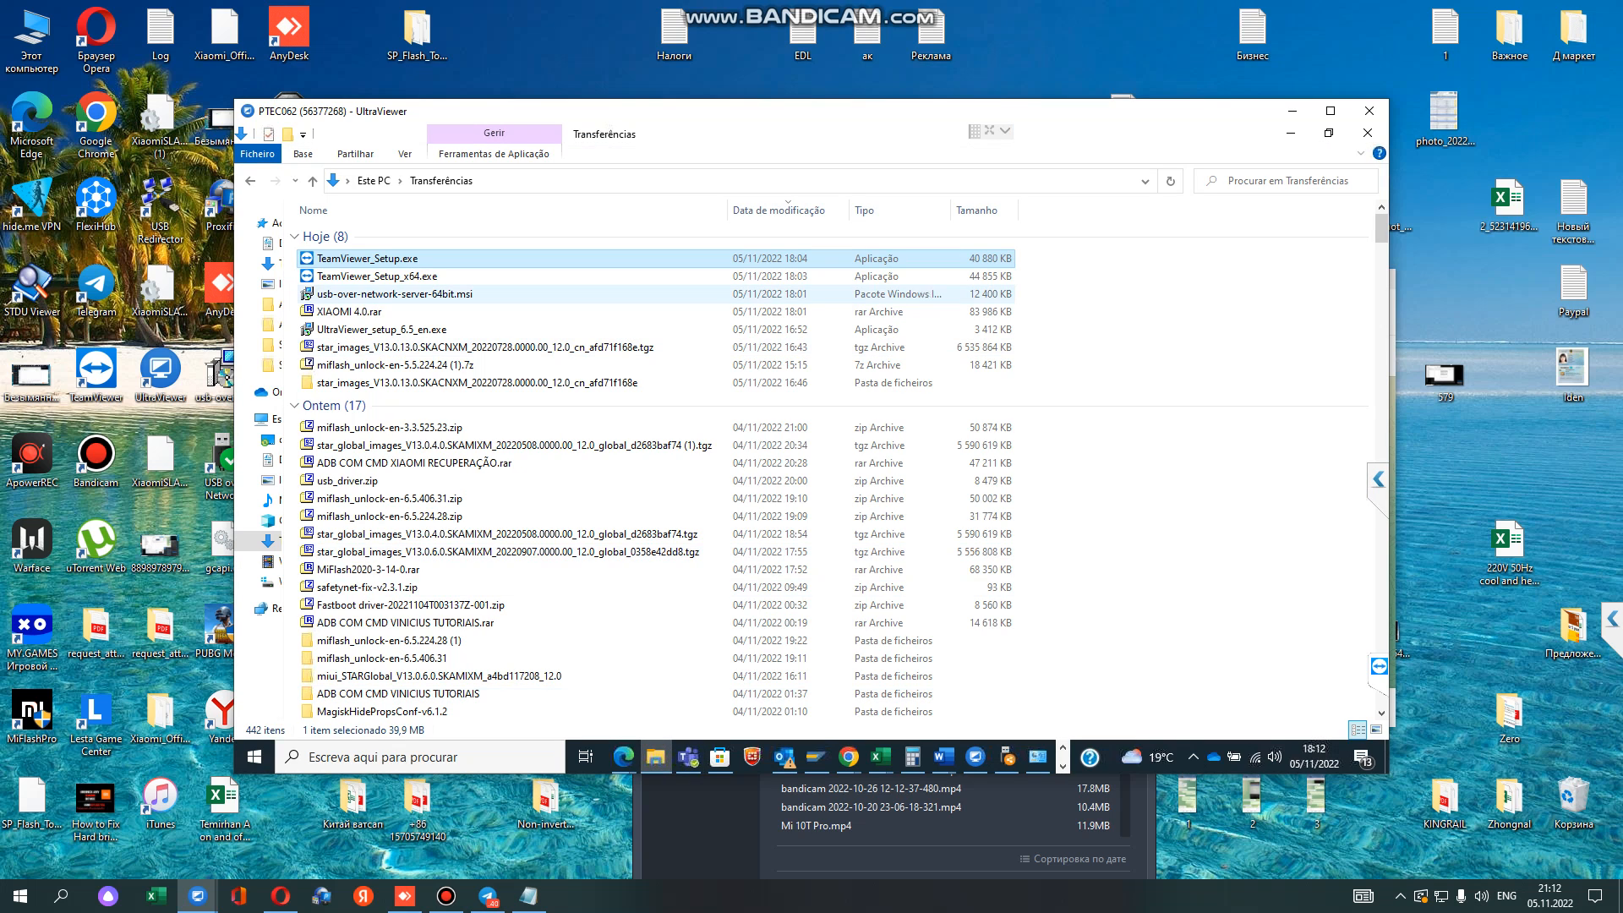
Attempt pasting to the desktop, cancel the denied copy, and extract XIAOMI 4.0.rar instead
right_click(345, 311)
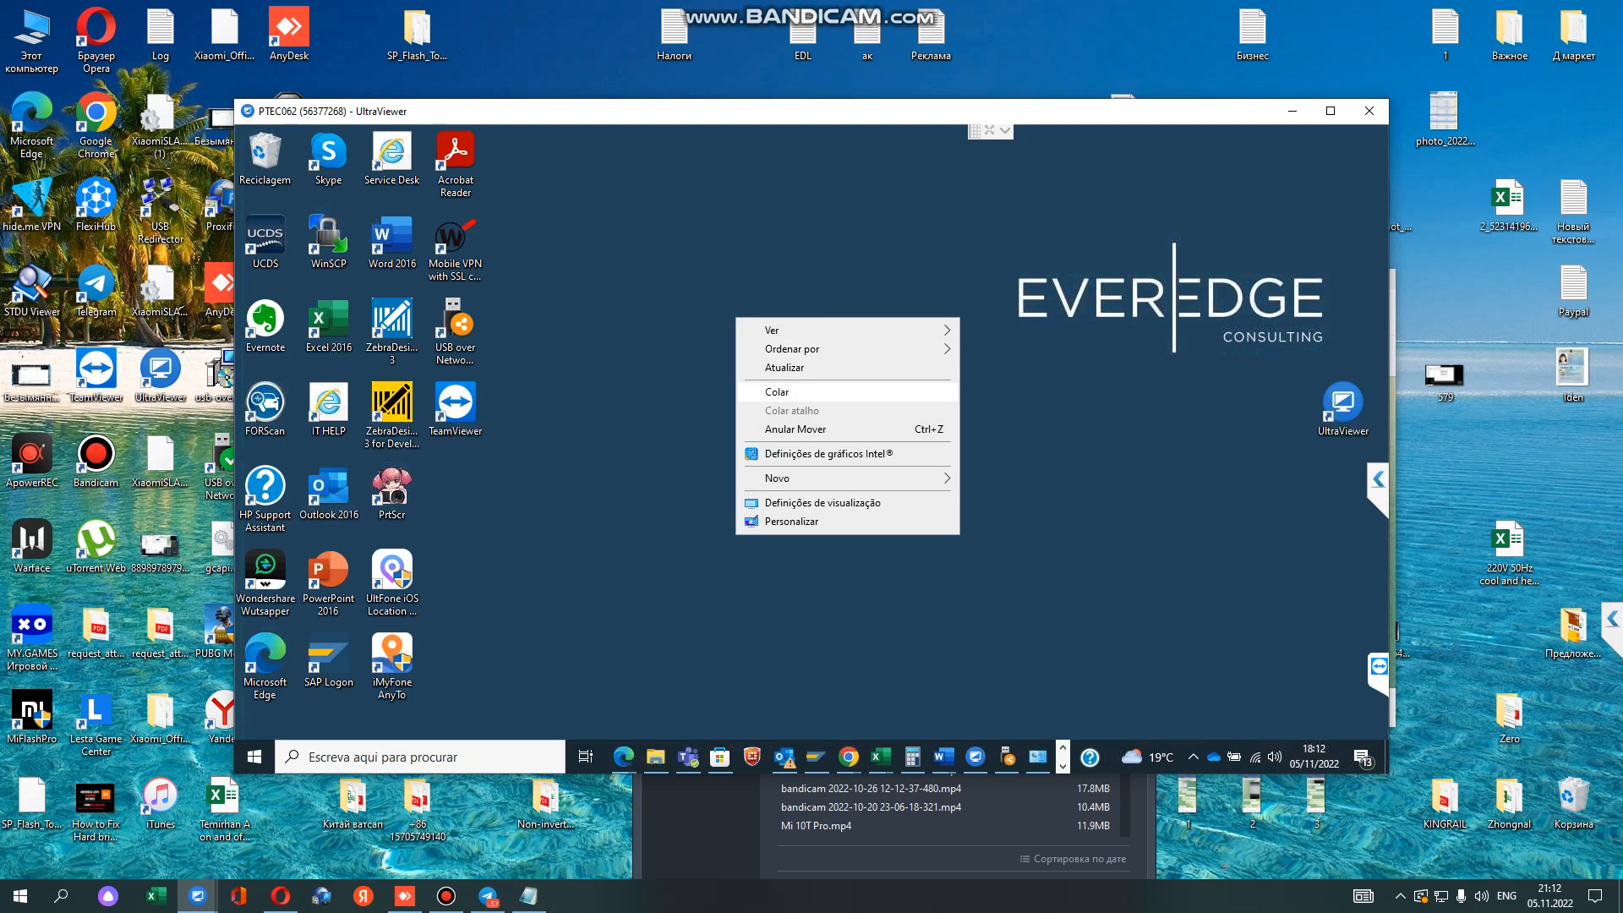
click(777, 393)
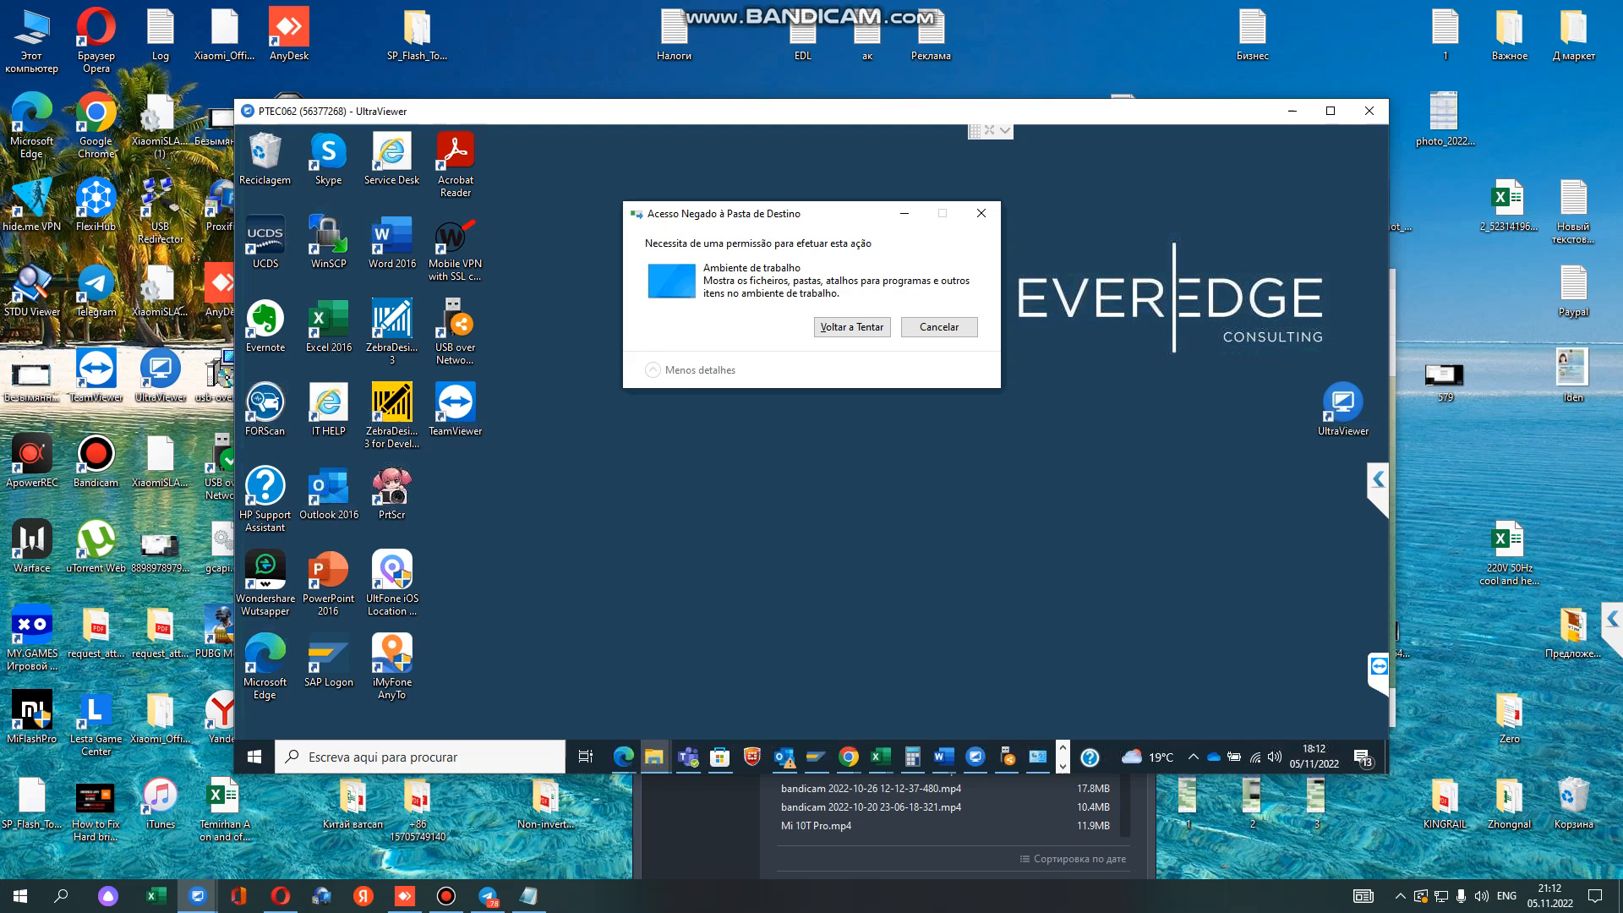
click(938, 326)
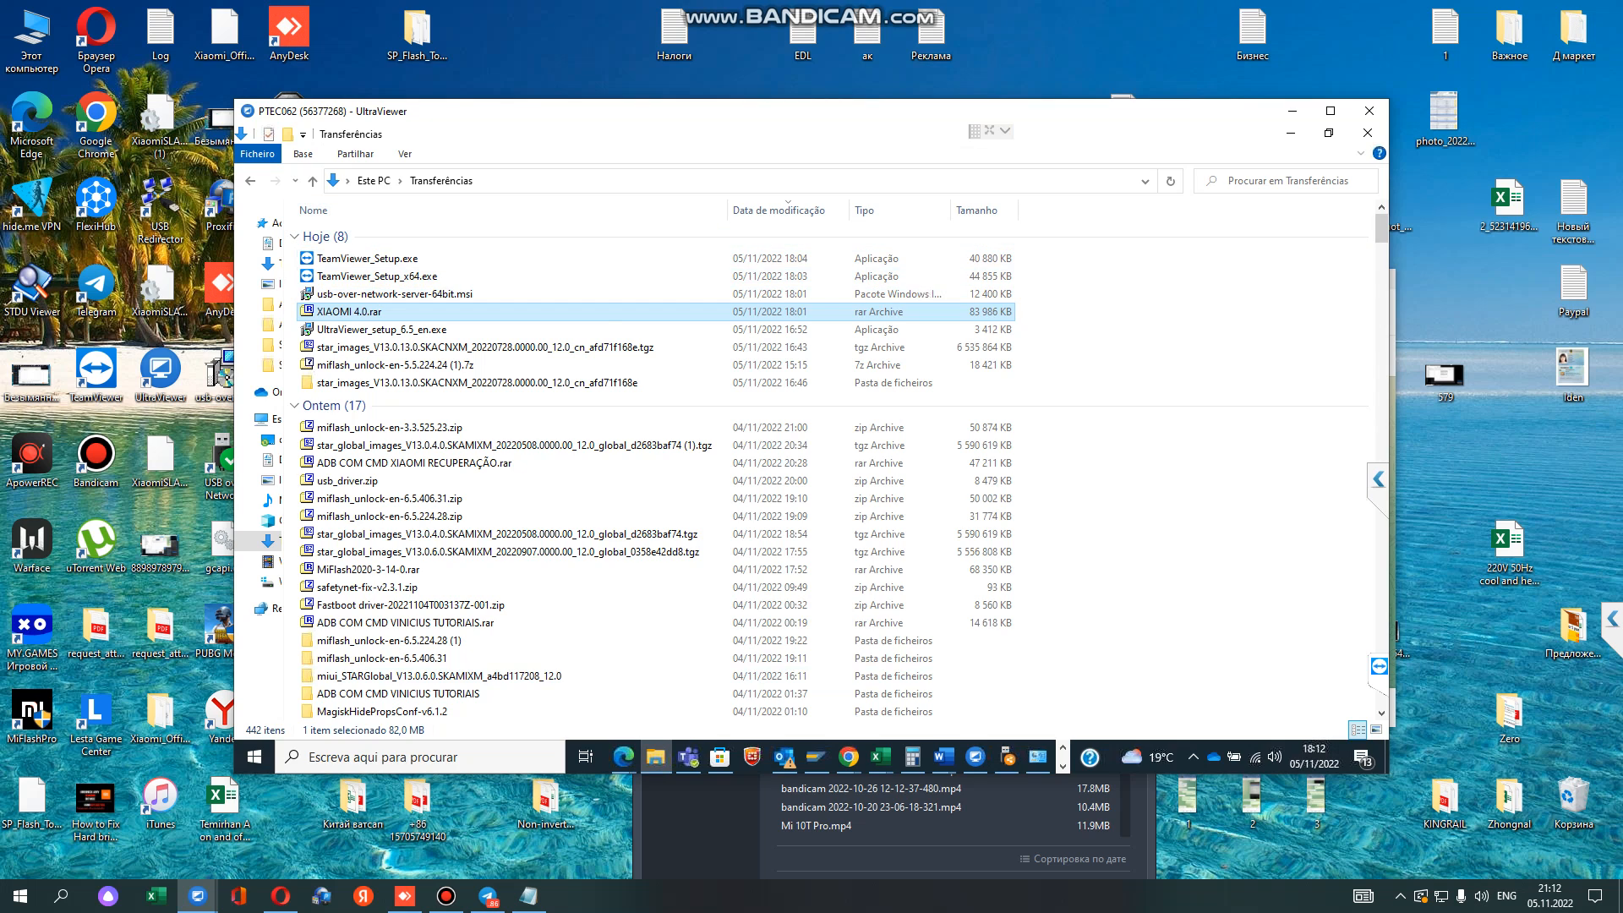
right_click(348, 311)
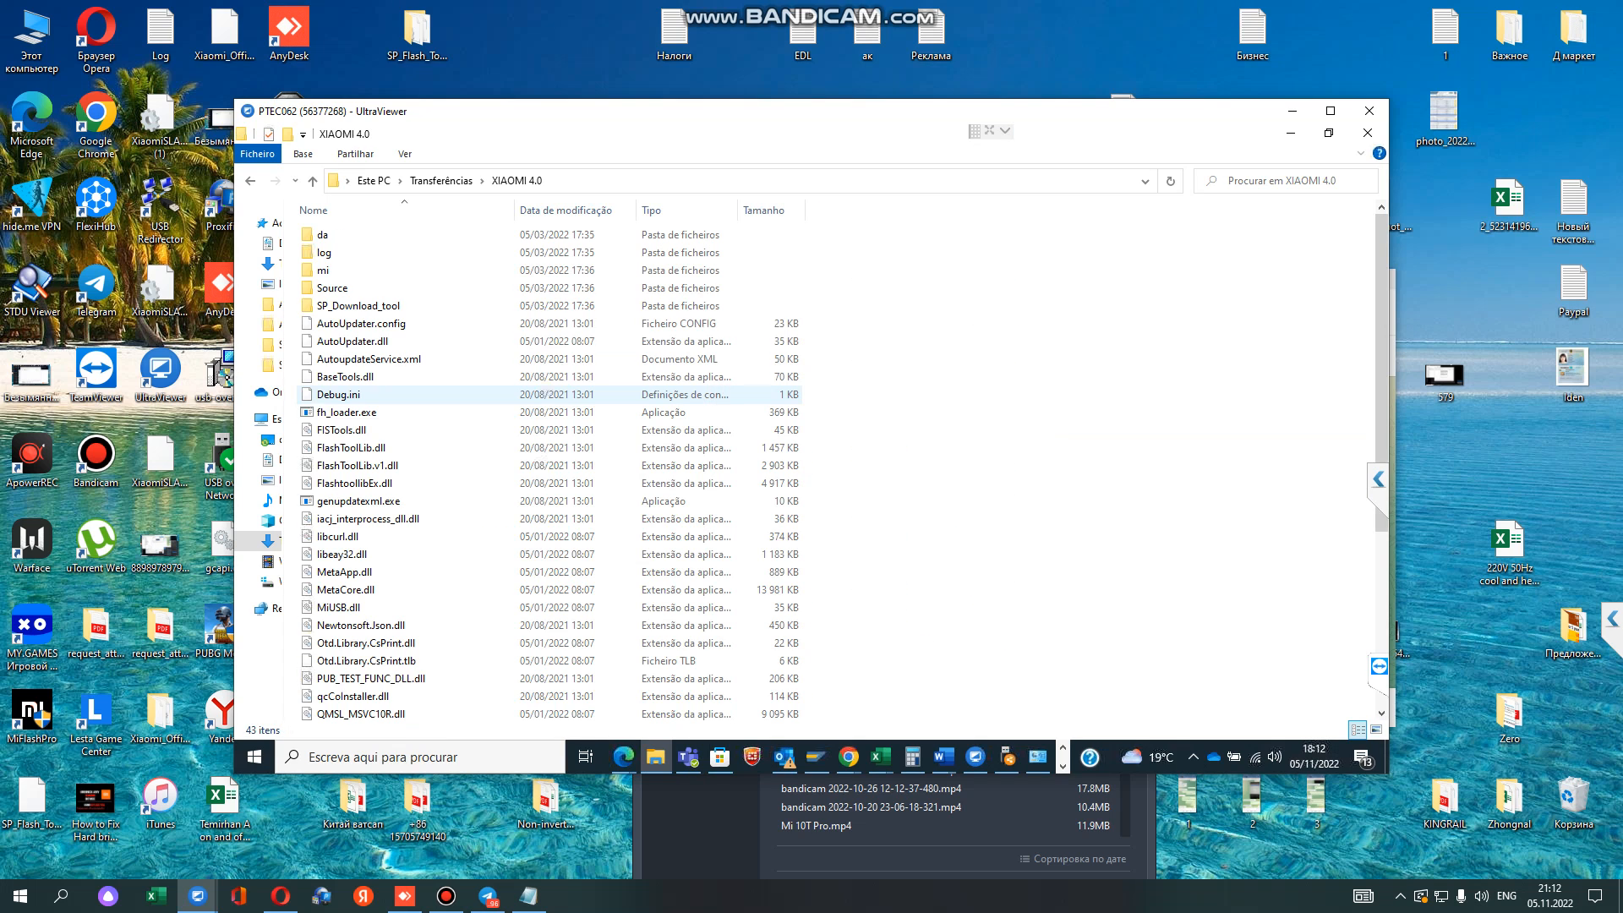
Launch XiaoMiFlash.exe from the extracted XIAOMI 4.0 folder
scroll(down, 3)
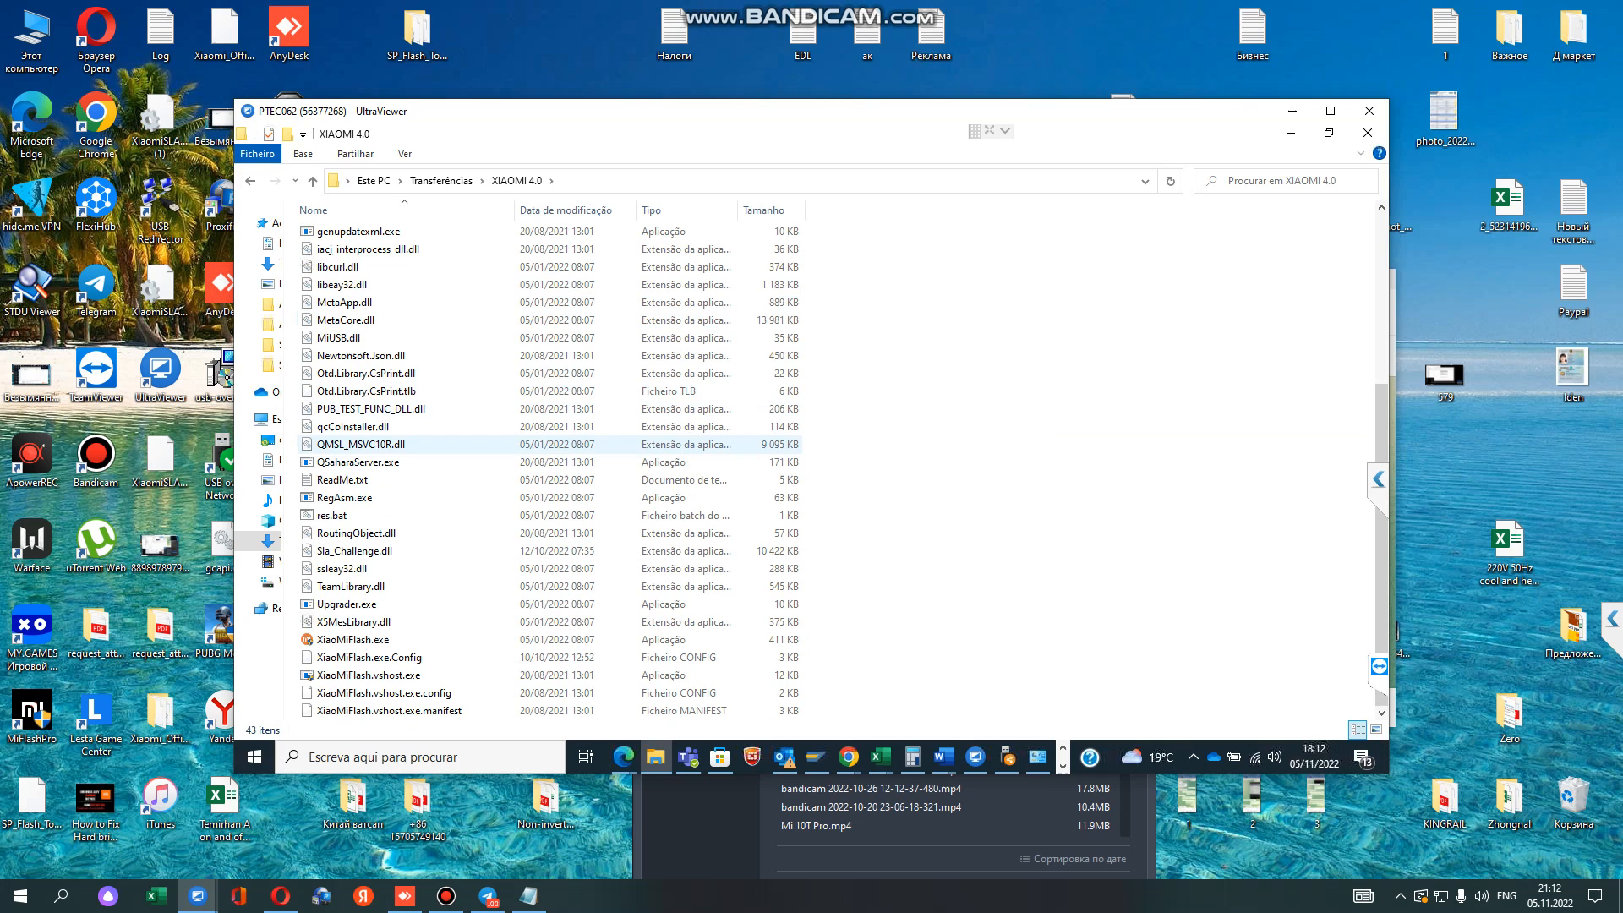
click(353, 639)
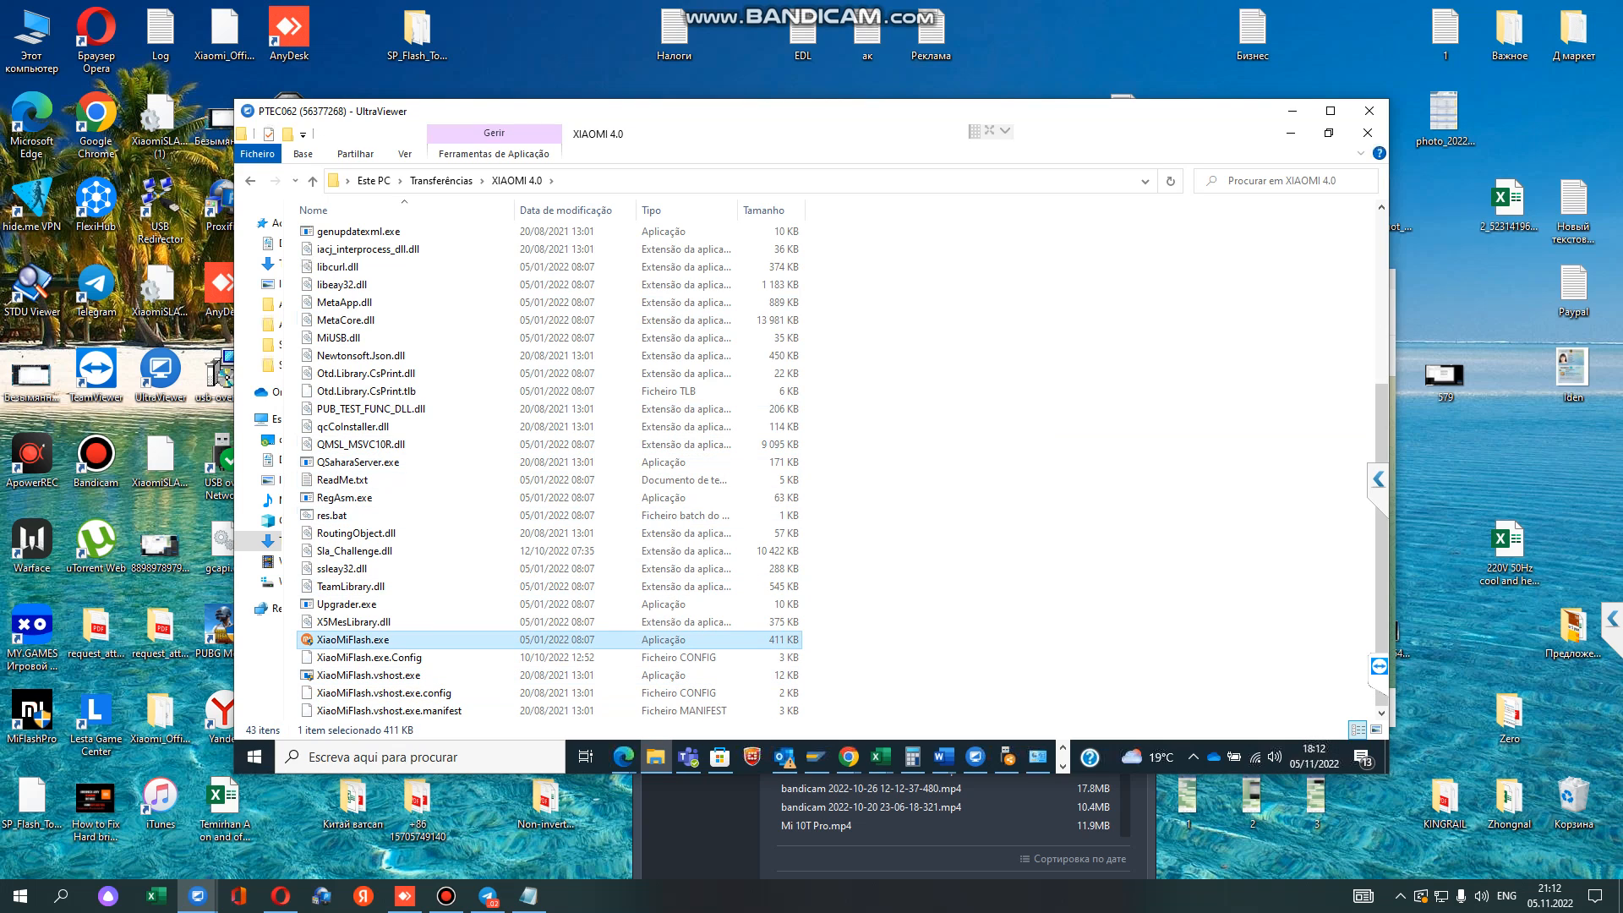
double_click(338, 639)
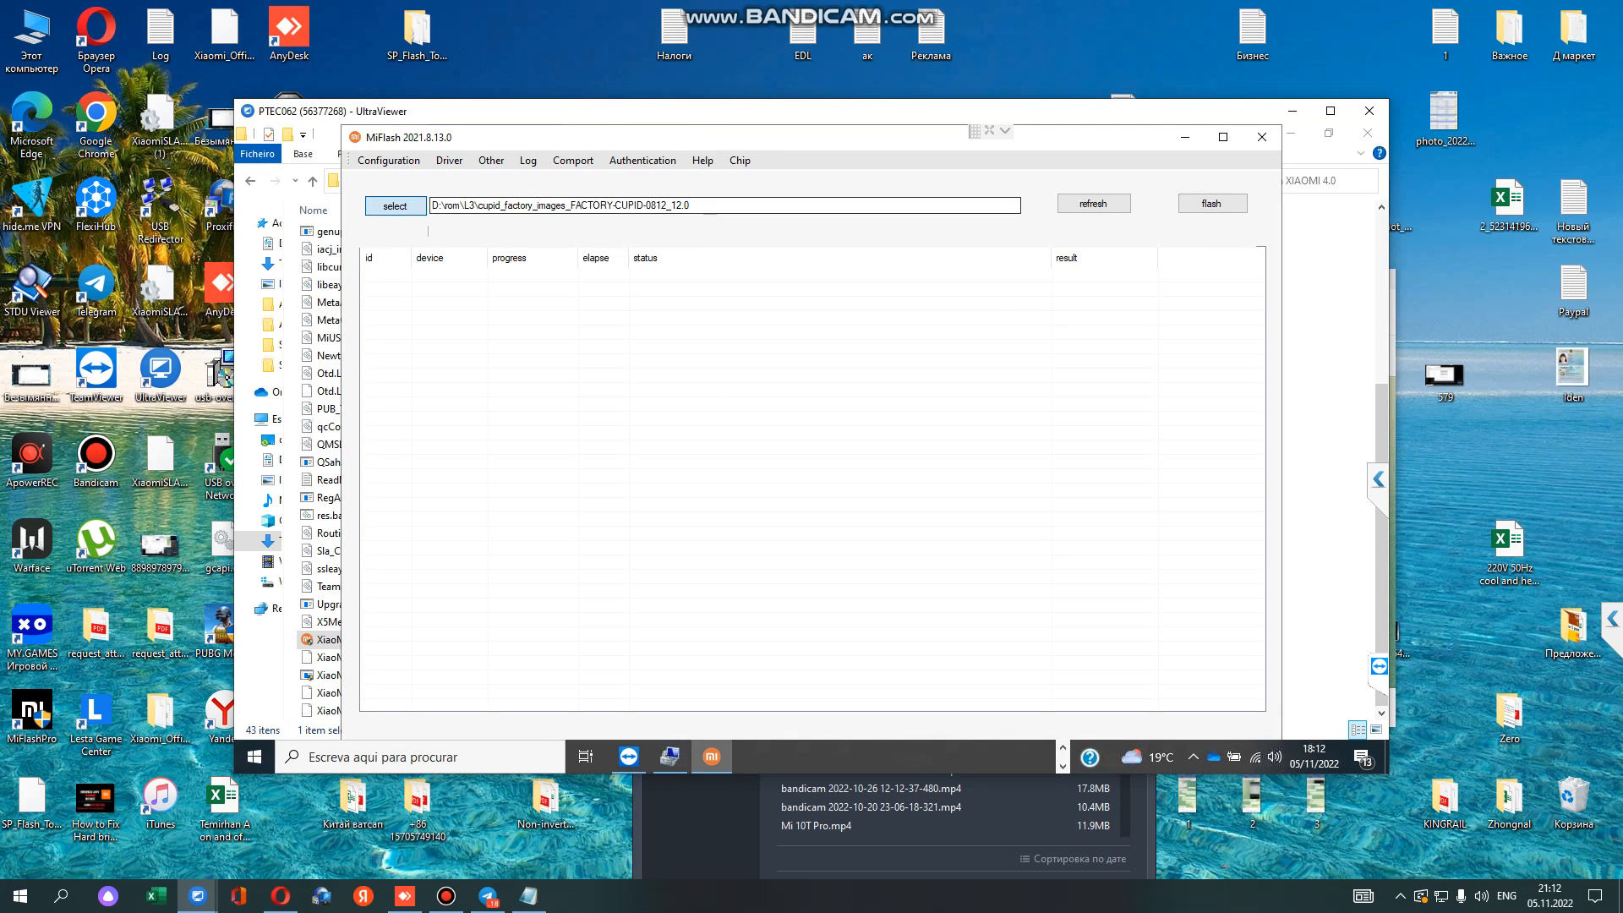
Select the star_images V13.0.13.0 folder, refresh for COM10, and start flashing with clean all and lock
click(396, 205)
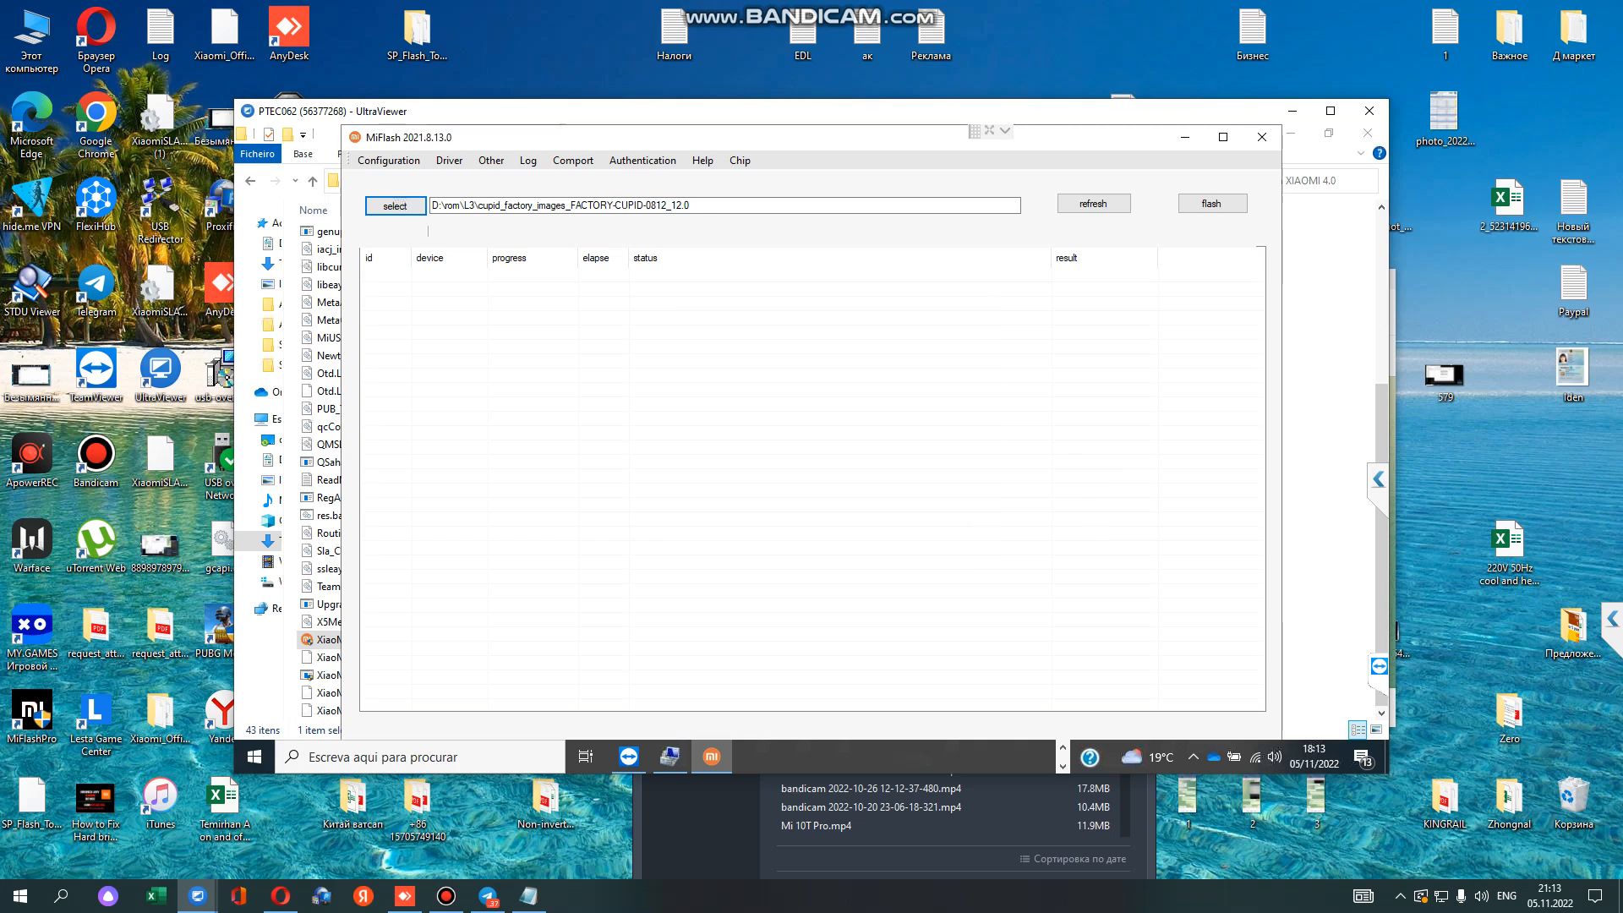
click(396, 205)
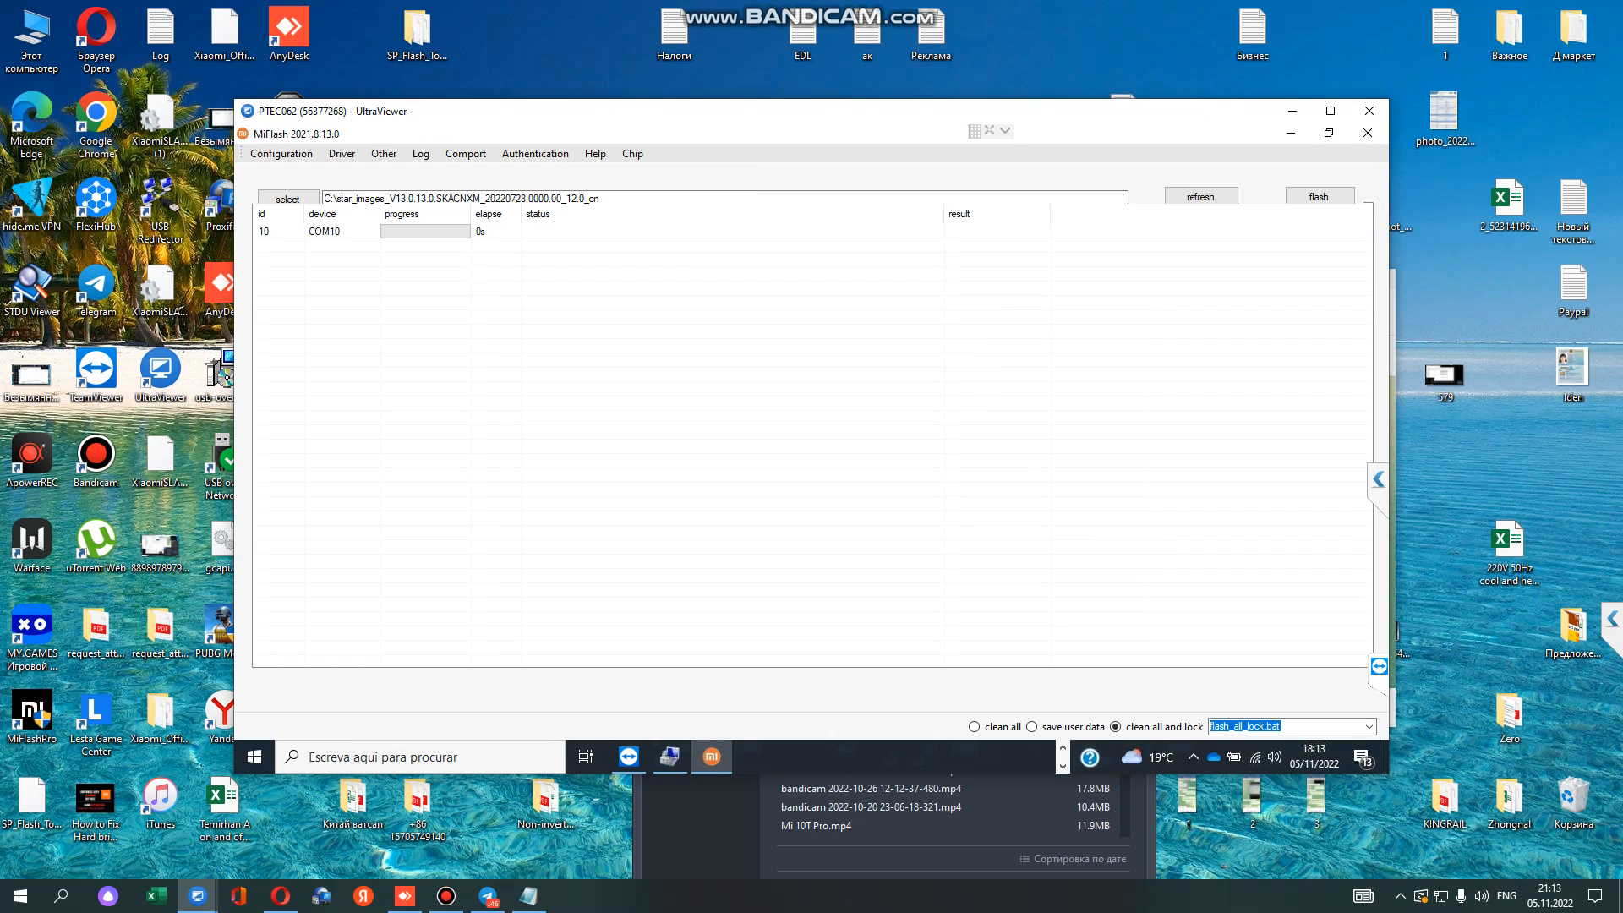
click(974, 727)
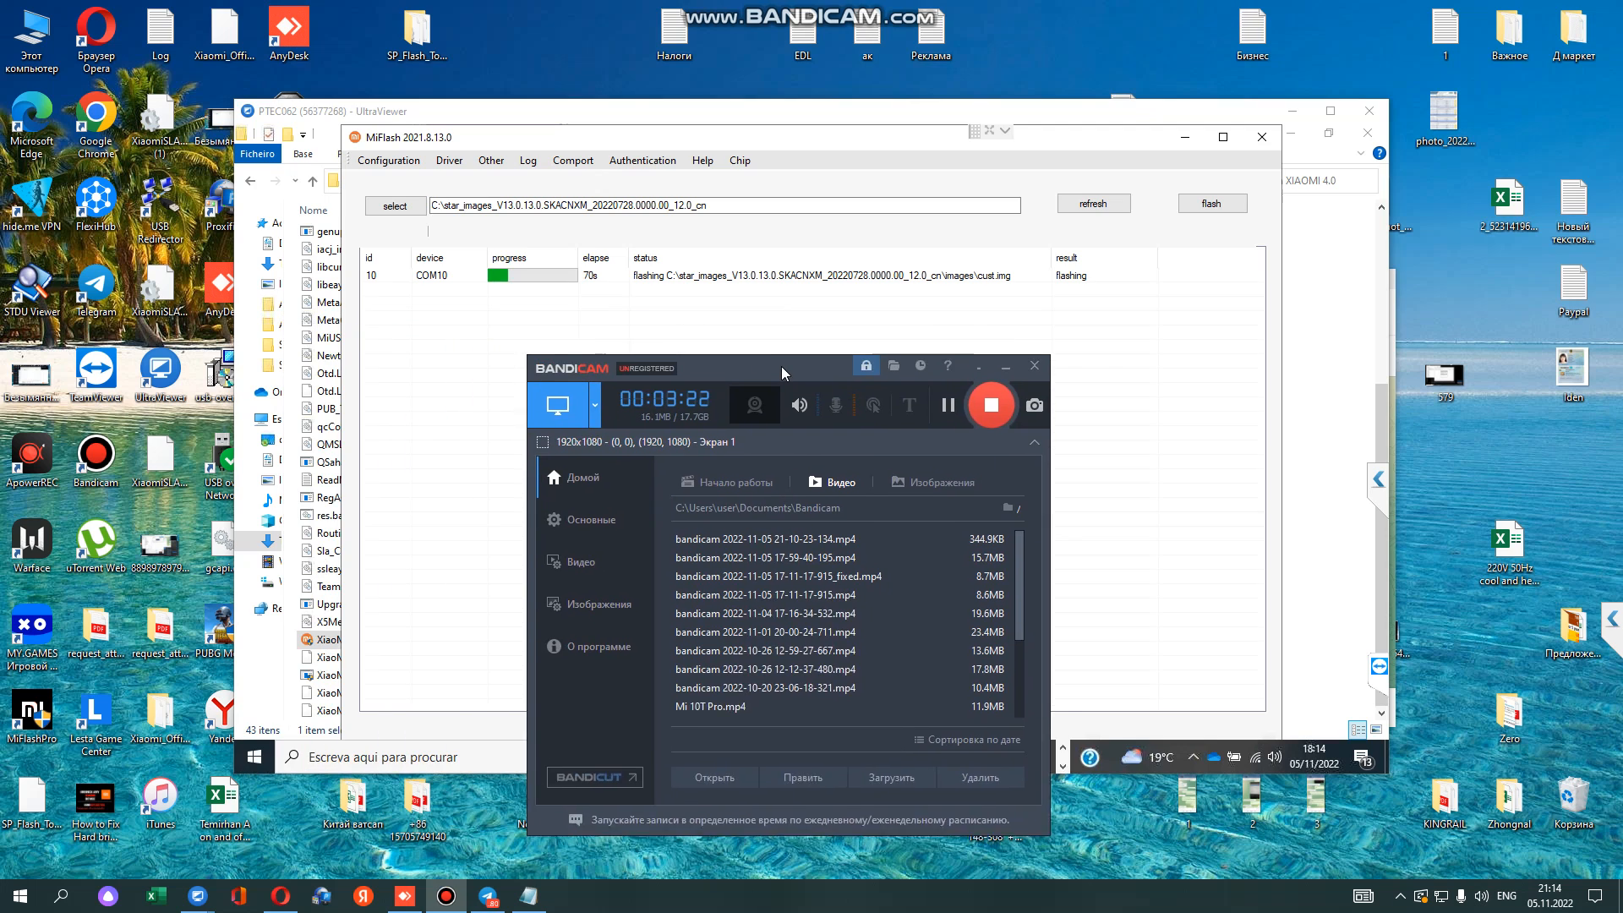
drag(781, 367, 842, 391)
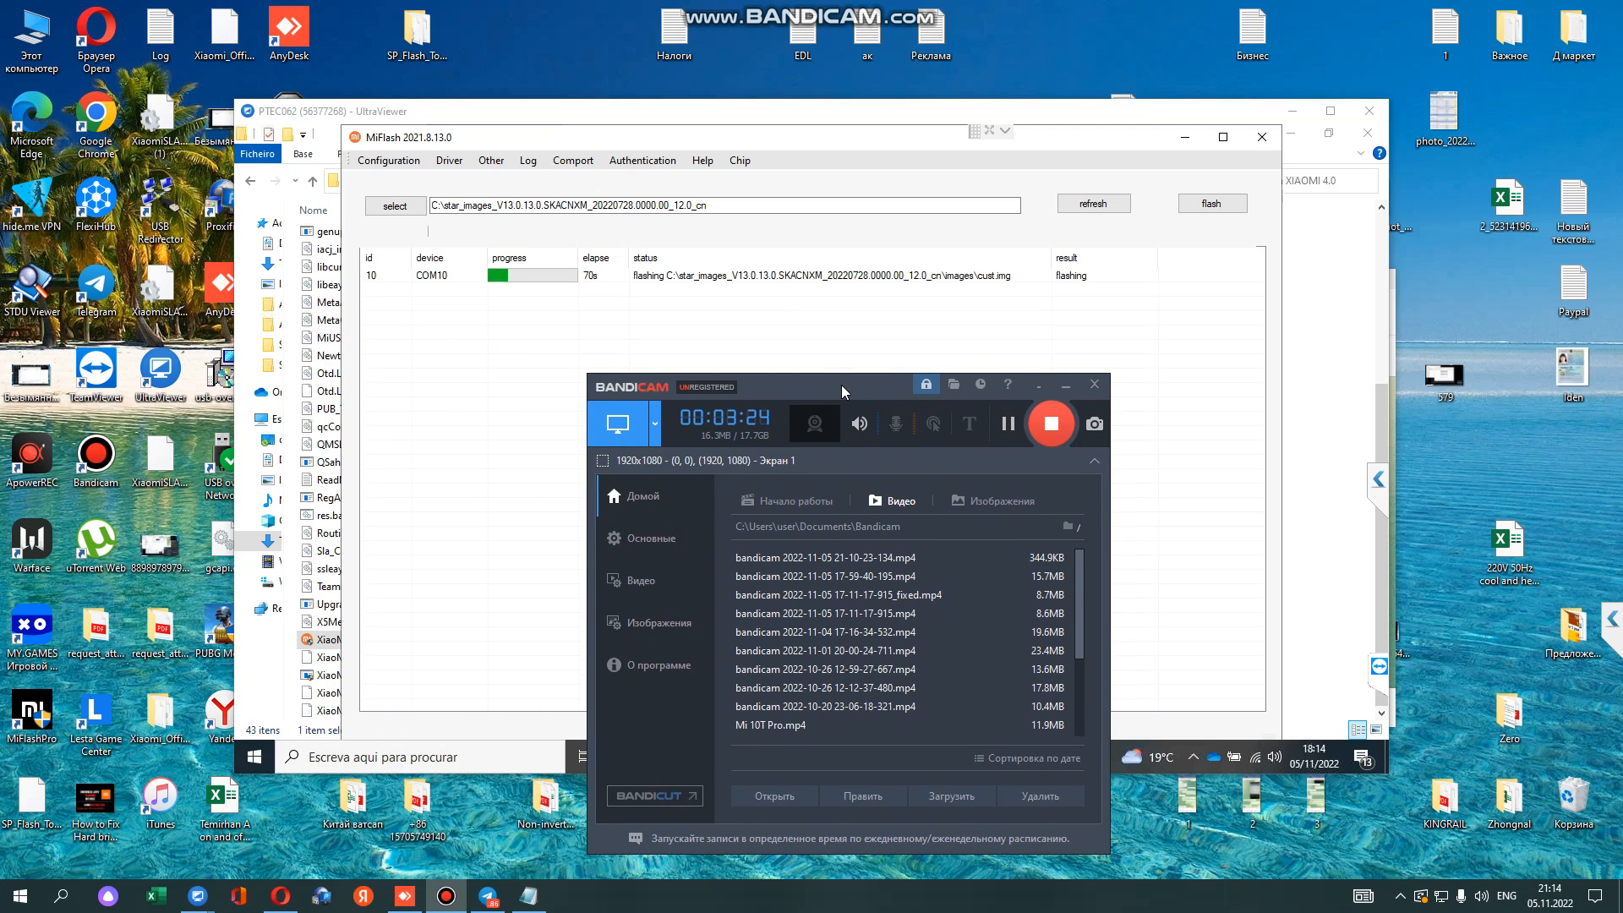